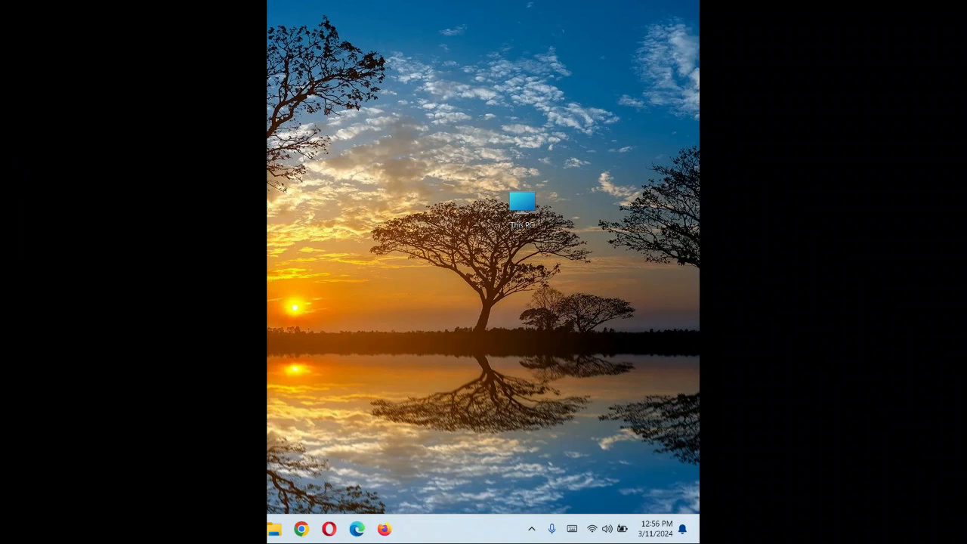
mouse_move(115, 329)
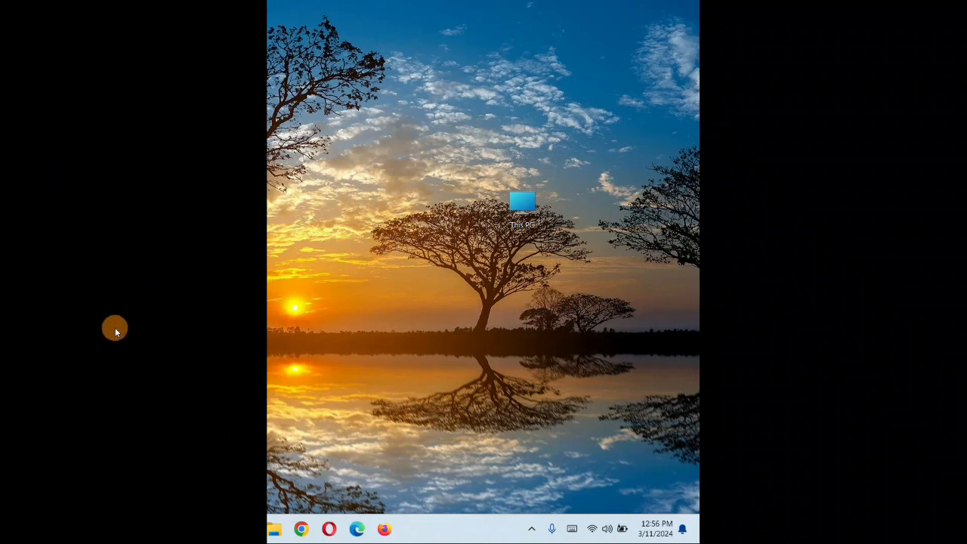
mouse_move(520, 212)
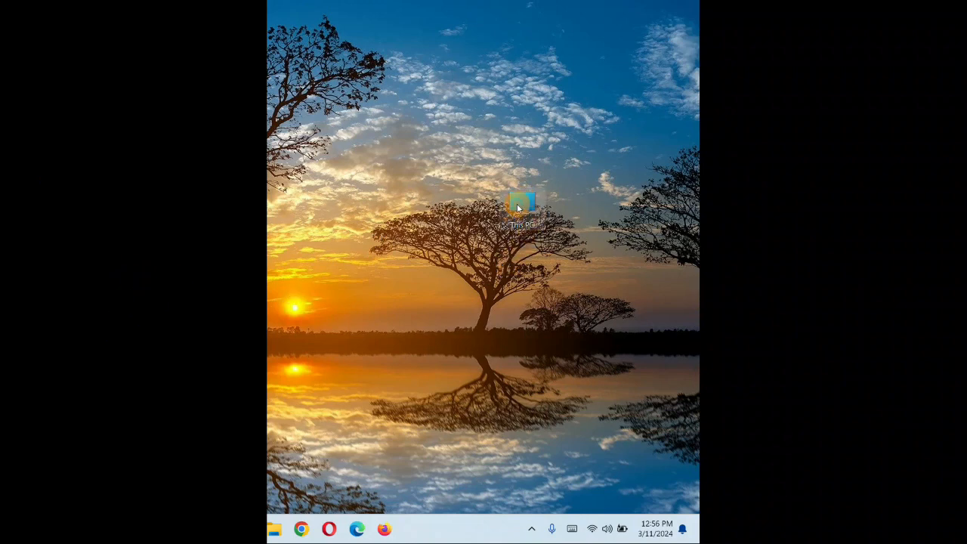
Open Computer Management via the This PC icon's Manage option
right_click(520, 208)
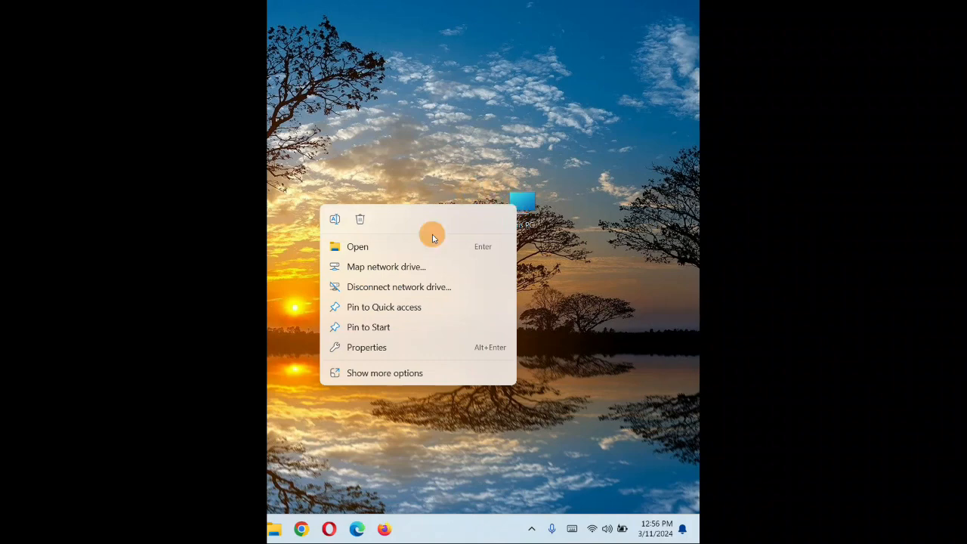
mouse_move(385, 218)
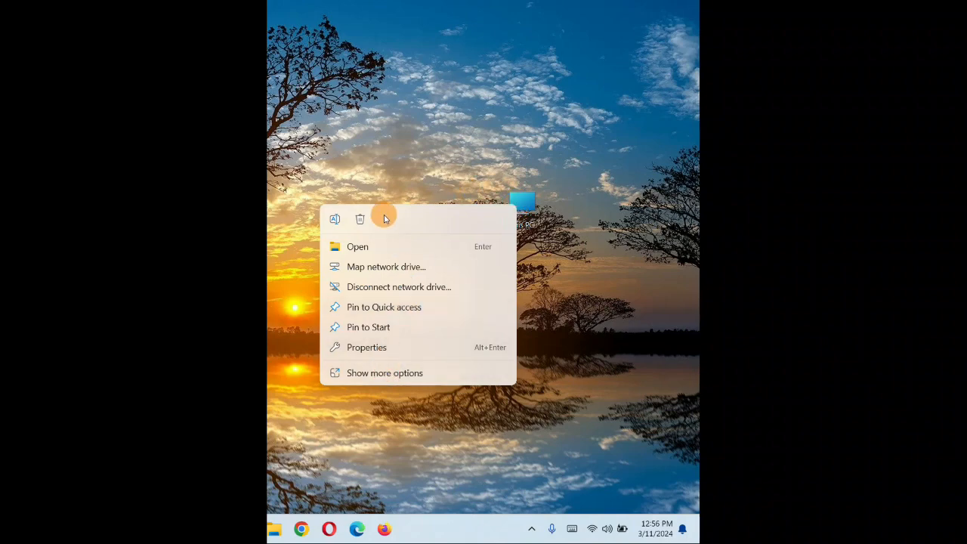
right_click(523, 204)
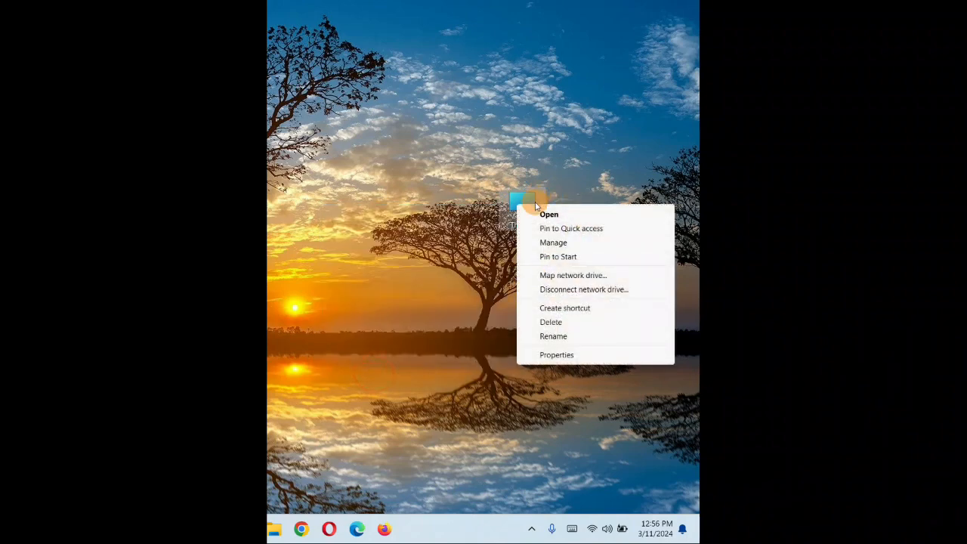
left_click(397, 226)
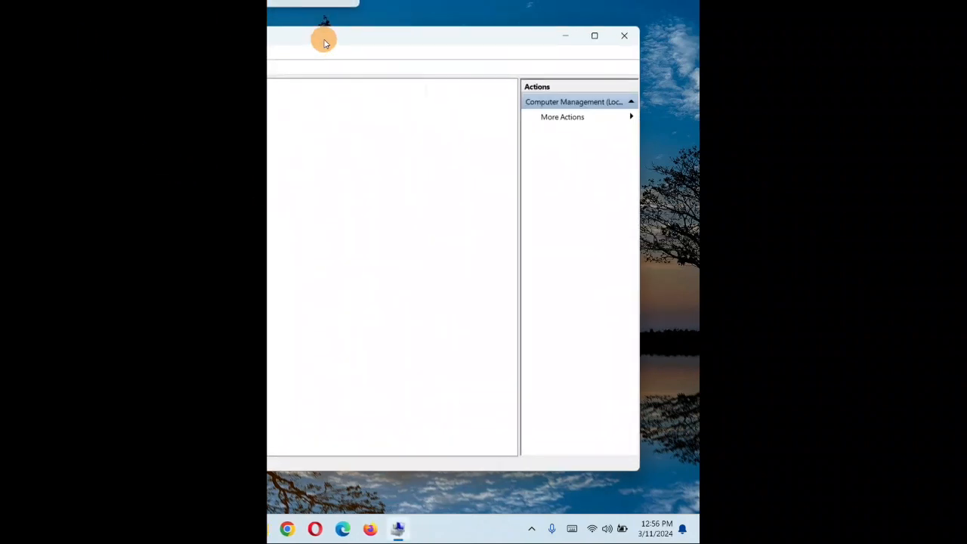
Uninstall the Realtek microphone and speakers/headphones under Audio inputs and outputs in Device Manager
left_click_drag(323, 39, 483, 42)
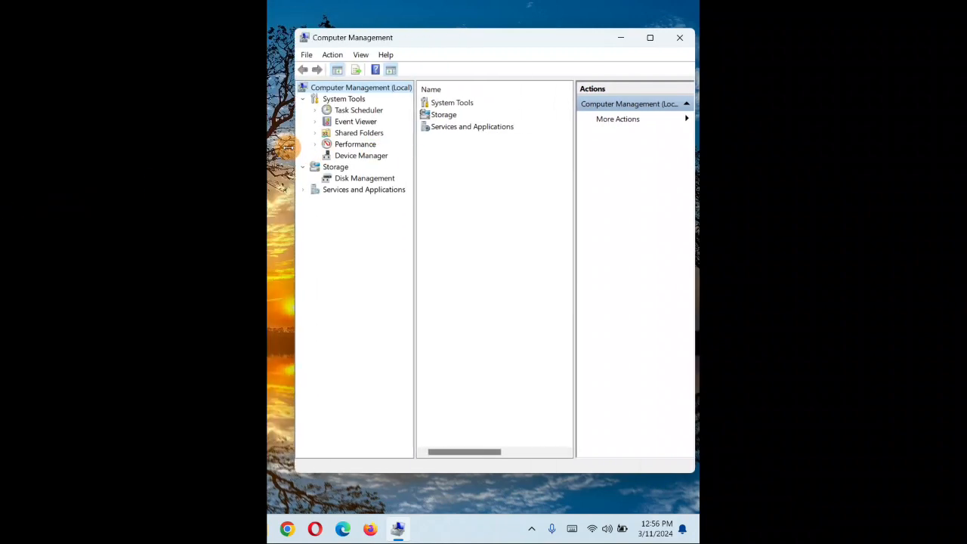
left_click(361, 155)
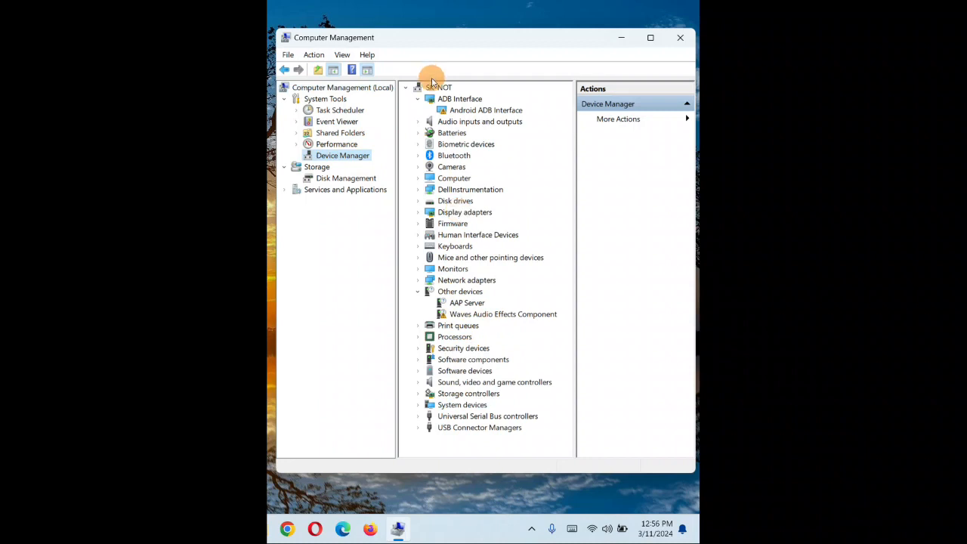
left_click(418, 121)
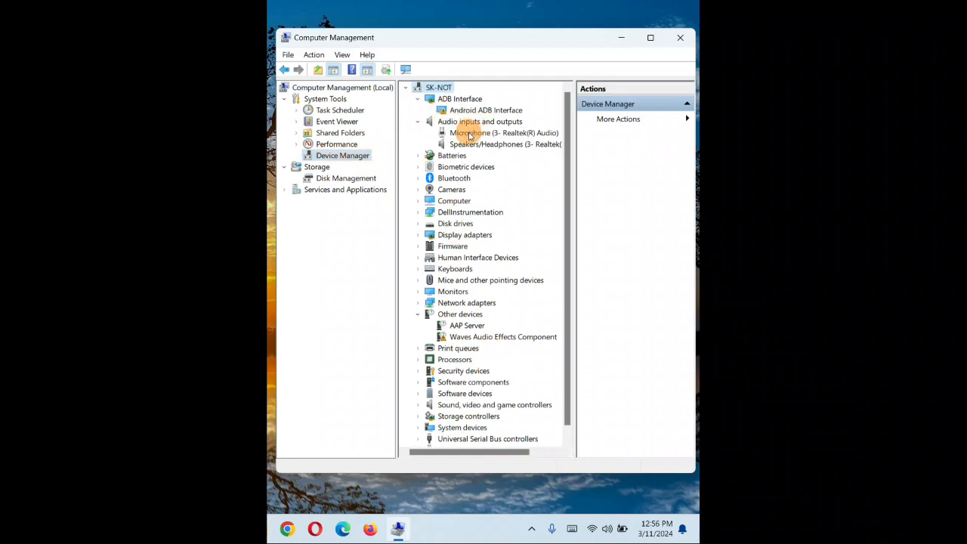
right_click(499, 132)
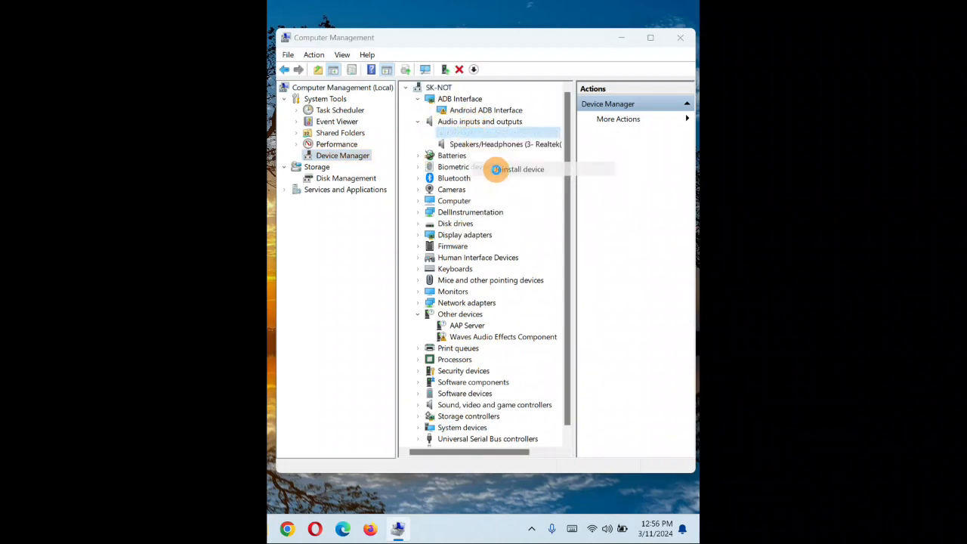
left_click(522, 168)
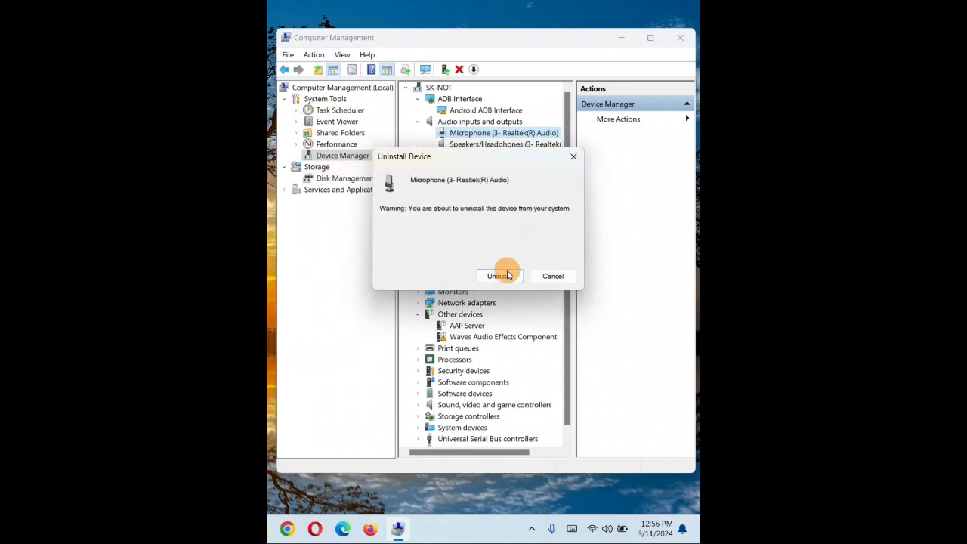
left_click(499, 276)
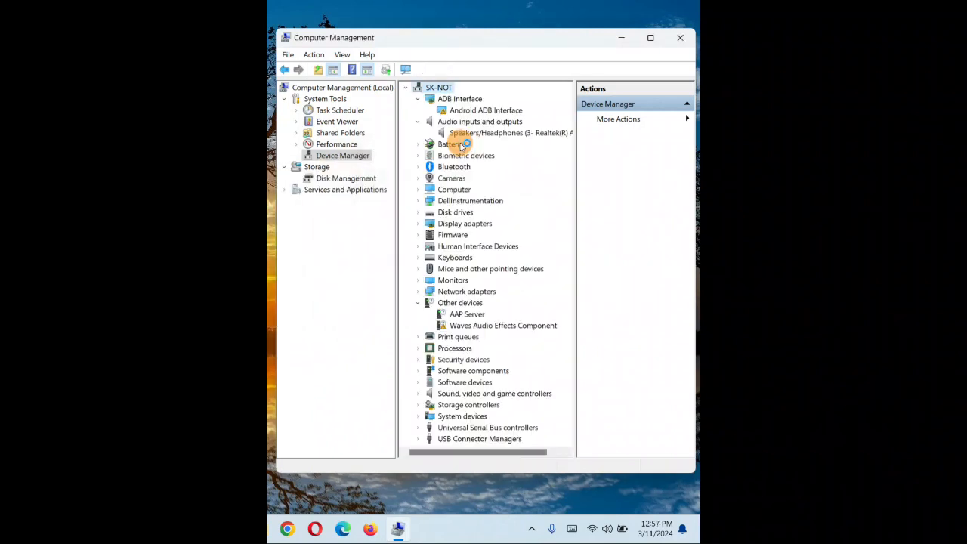
right_click(510, 132)
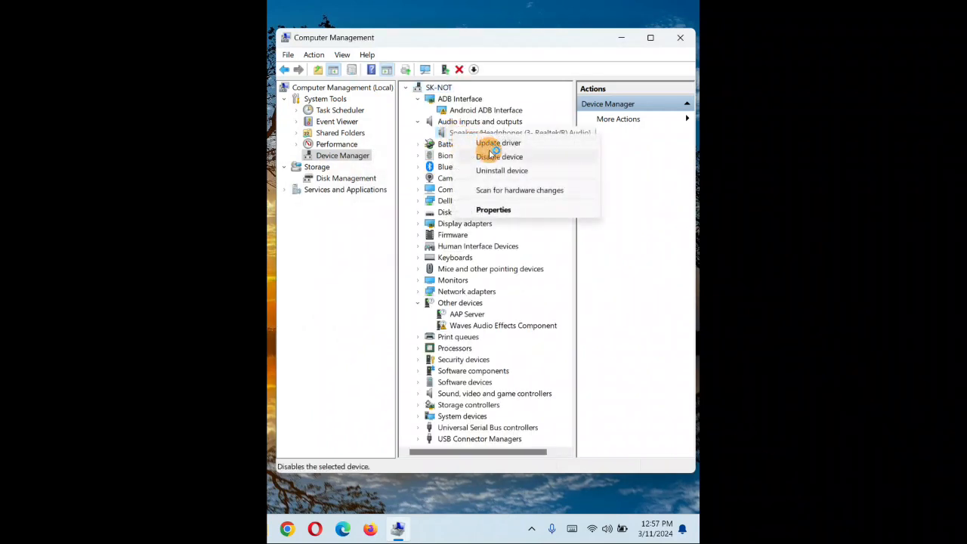
left_click(501, 170)
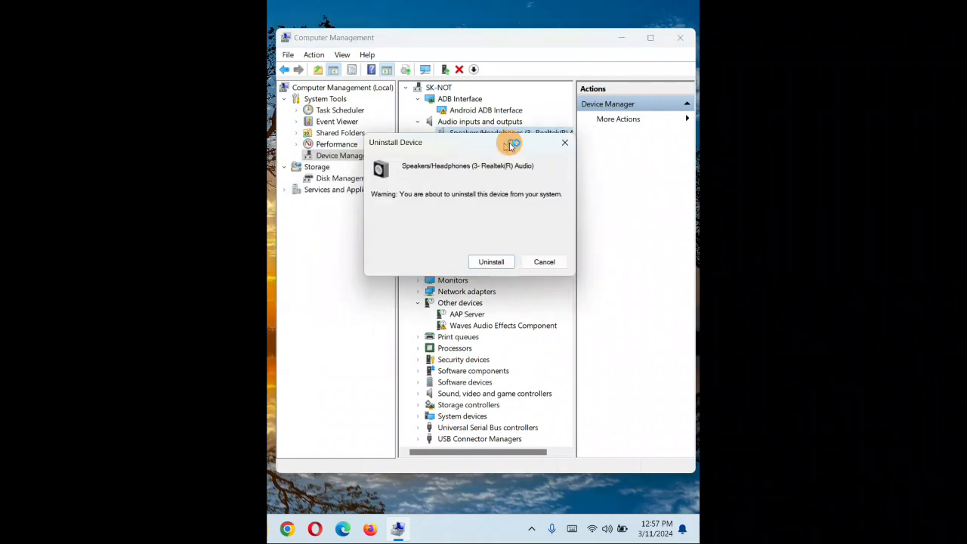
left_click(544, 261)
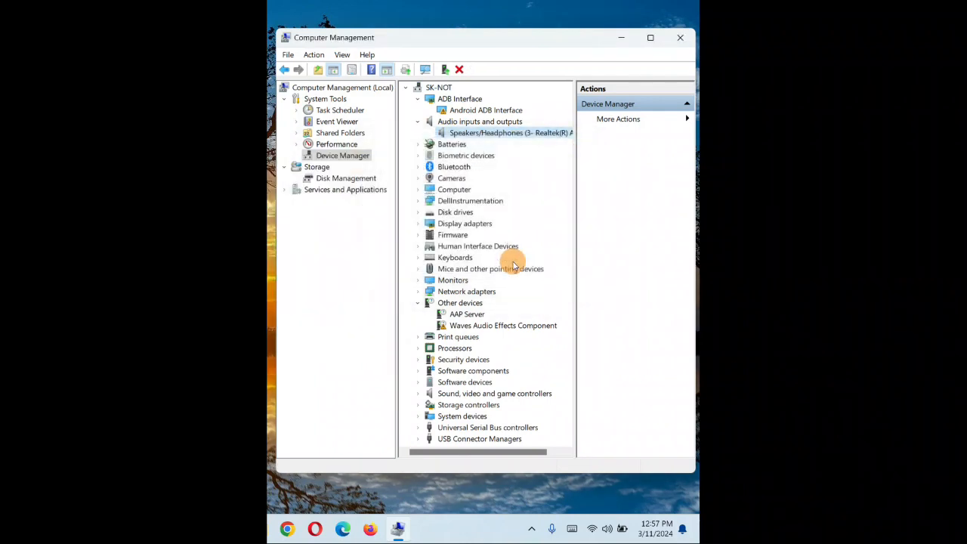
Uninstall Realtek(R) Audio from Sound, video and game controllers, then close Computer Management
left_click(418, 122)
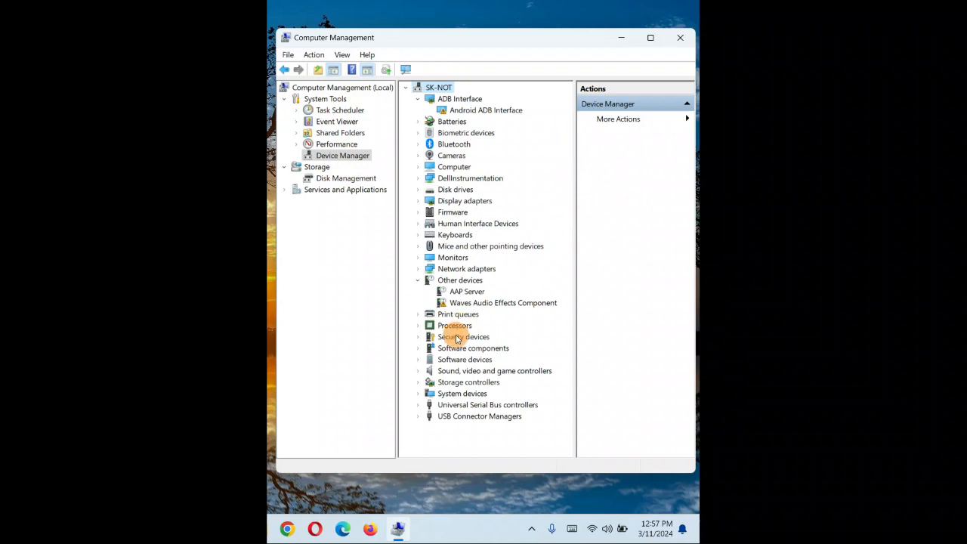
left_click(419, 371)
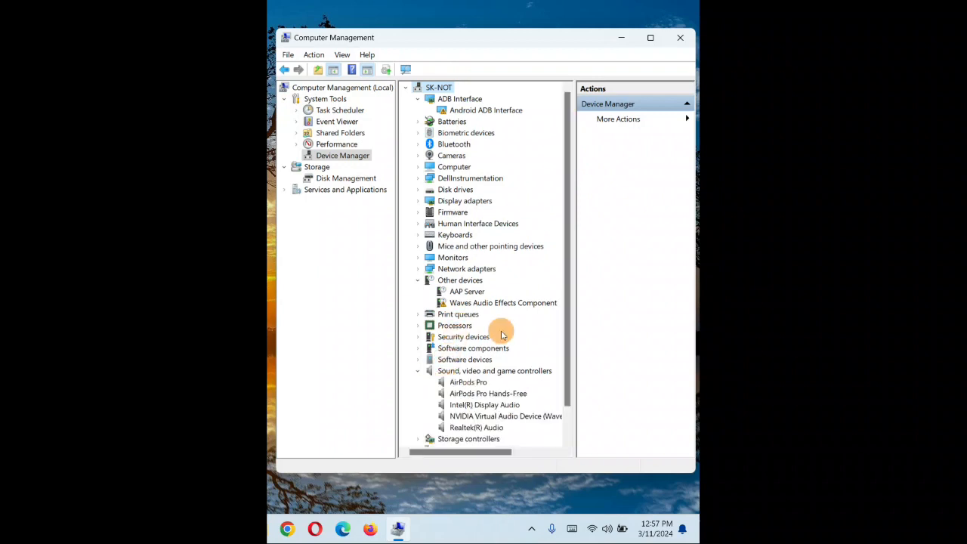
scroll("down", 3)
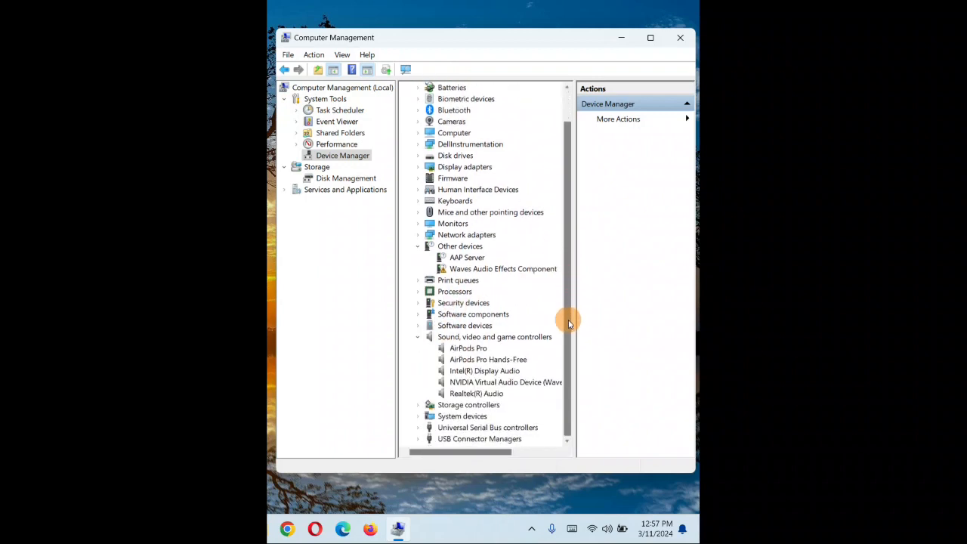
left_click(476, 393)
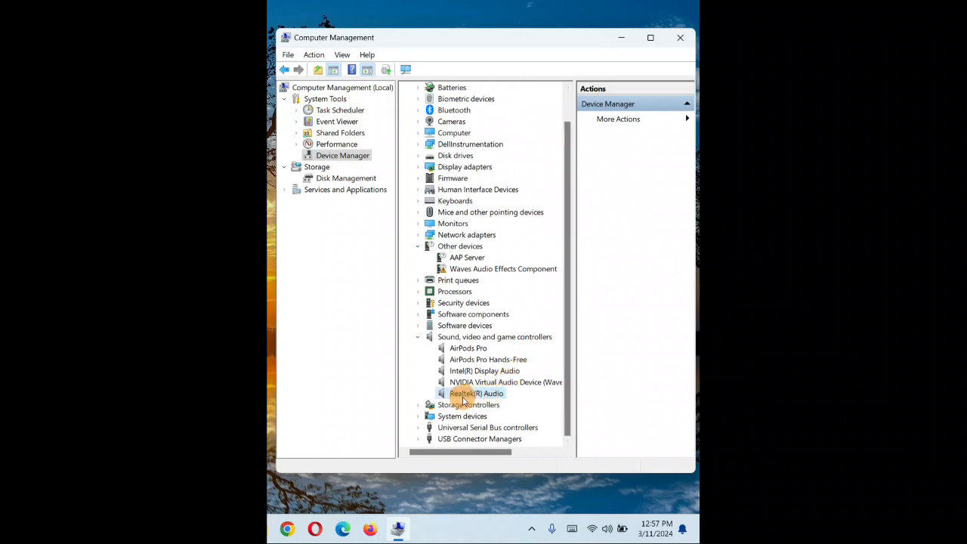
right_click(476, 393)
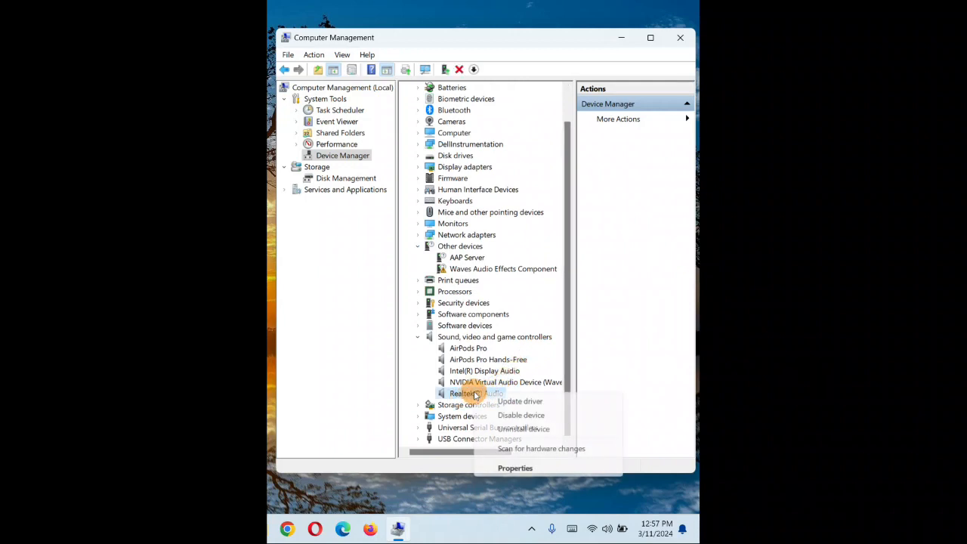
mouse_move(523, 429)
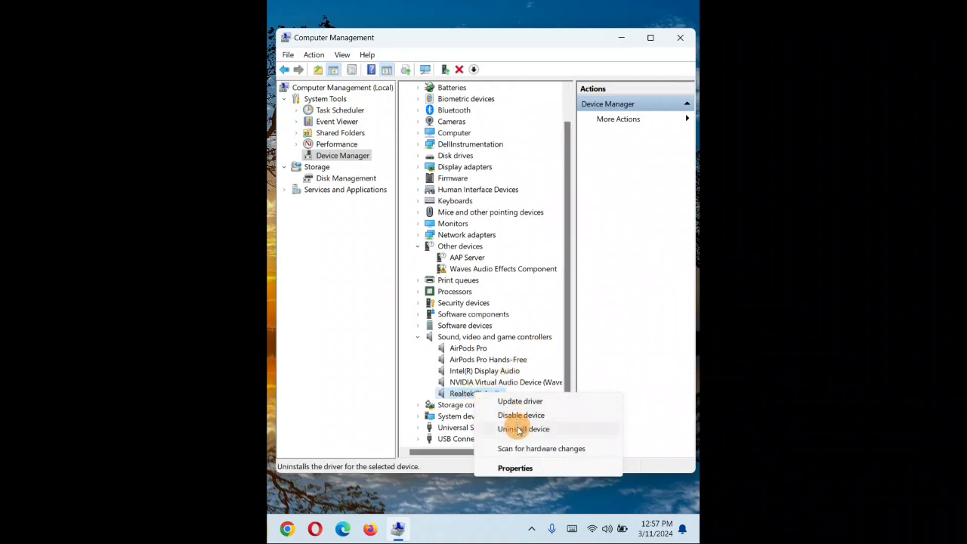
left_click(524, 428)
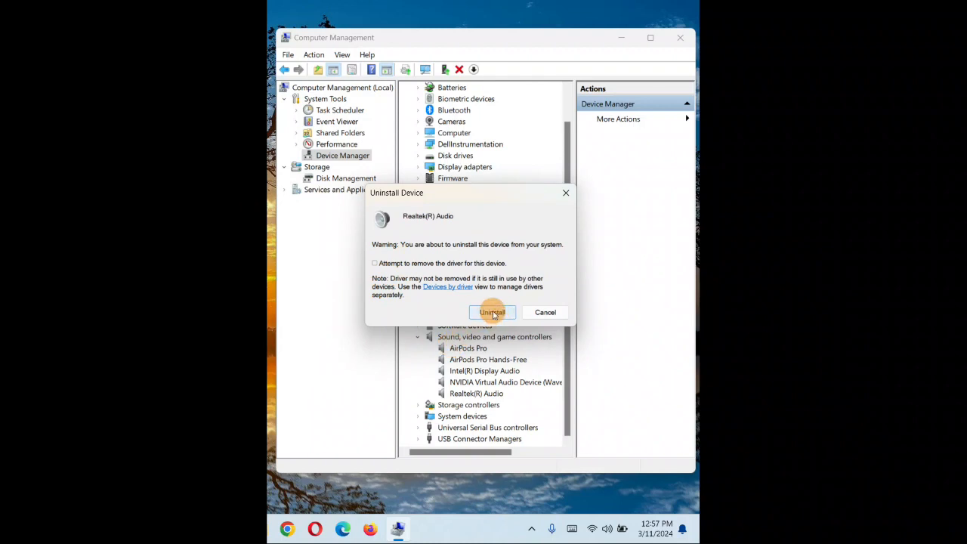
left_click(491, 312)
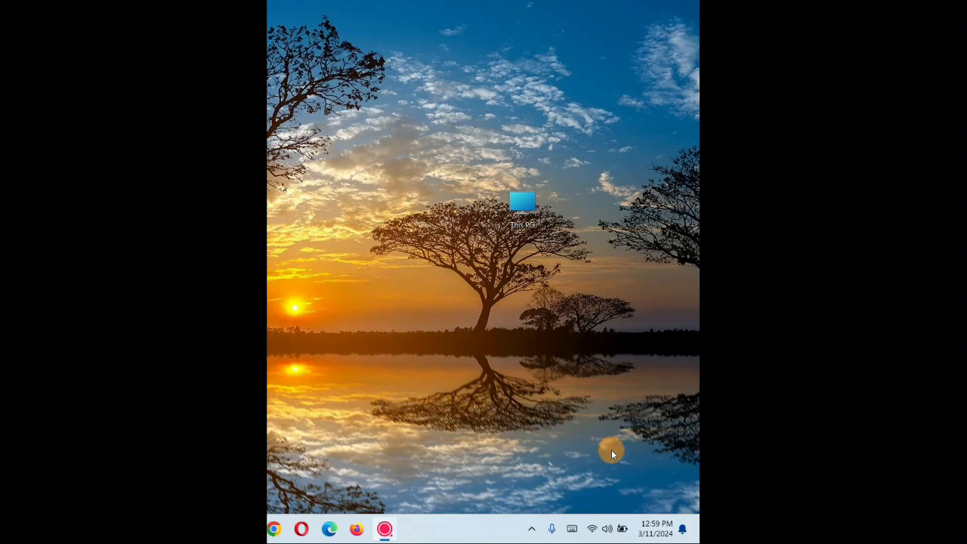
Open Sound settings from the taskbar speaker icon's menu
right_click(607, 528)
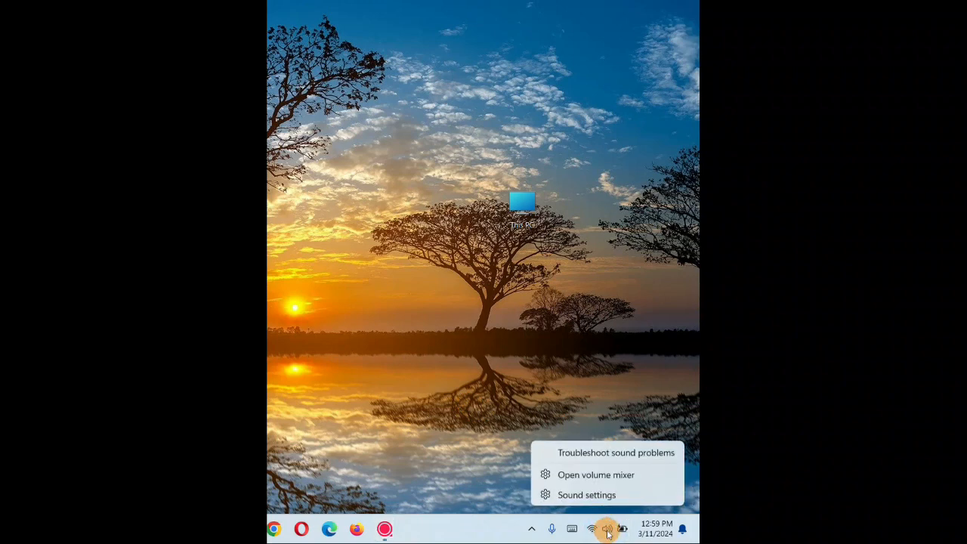
mouse_move(578, 461)
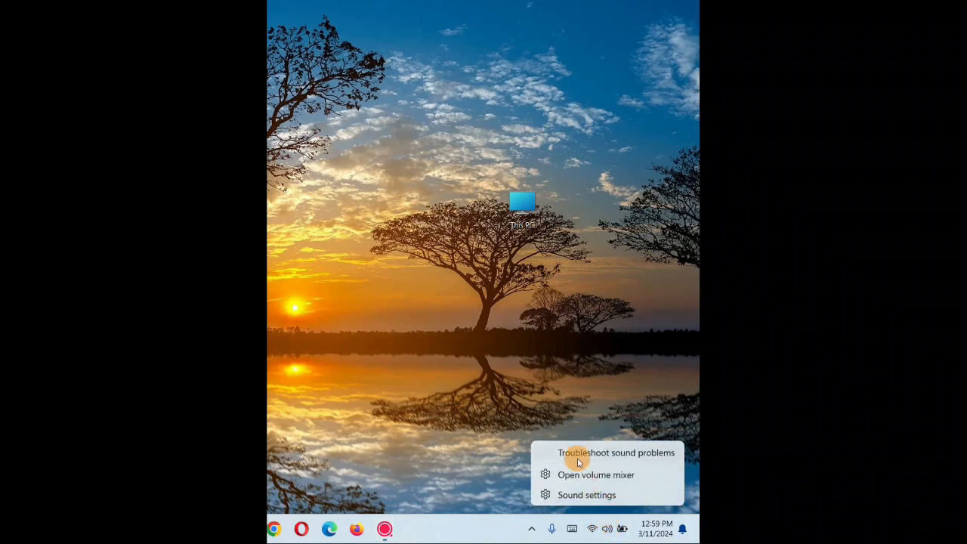
mouse_move(575, 495)
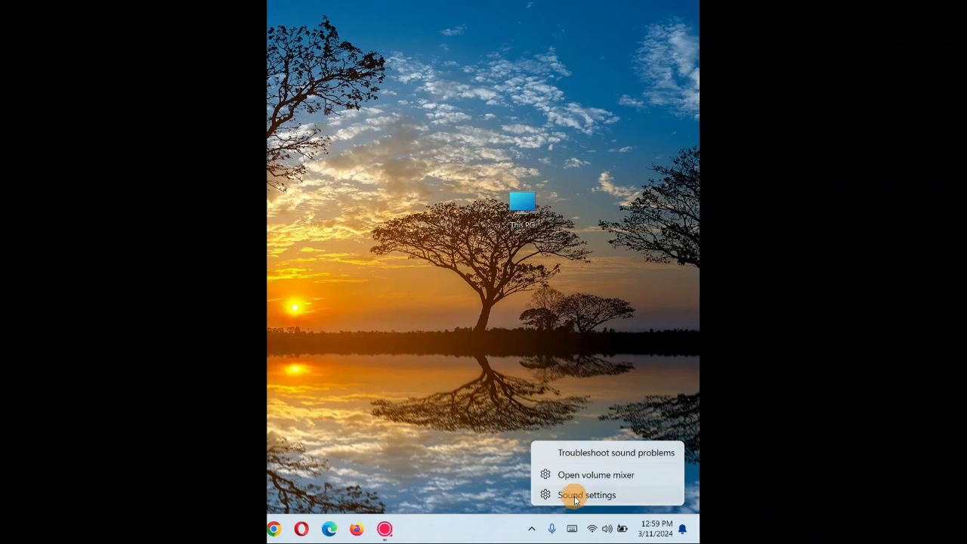
left_click(586, 495)
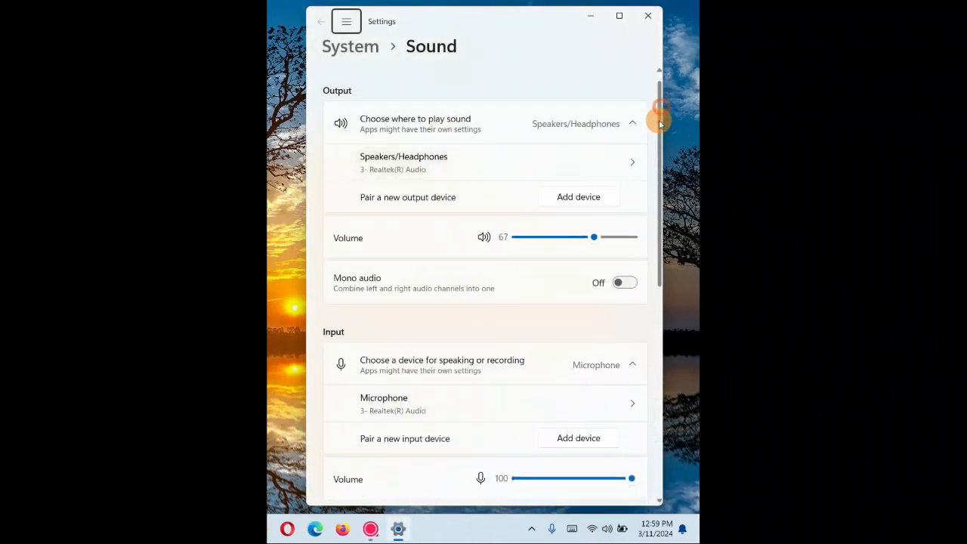
Open the Properties page for Microphone (Realtek Audio) under Input
scroll("down", 3)
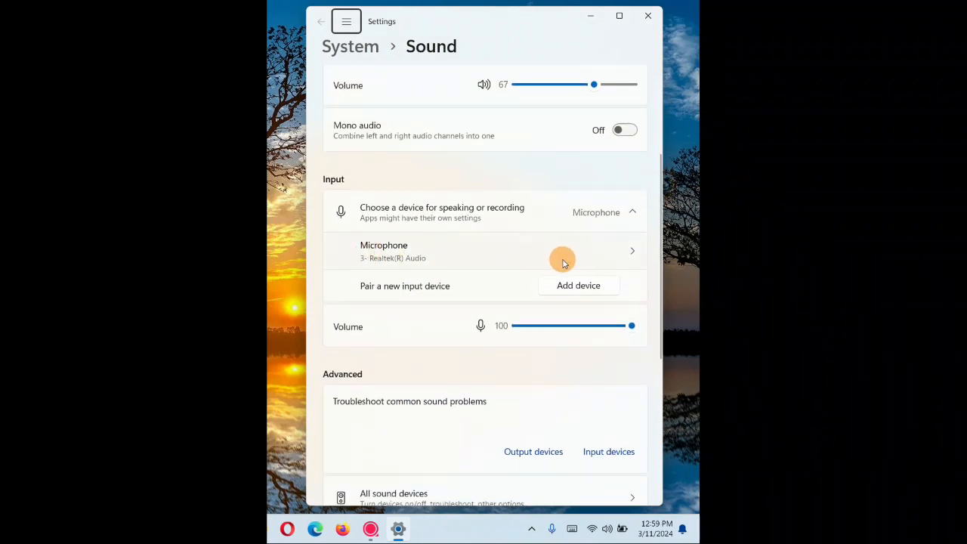
mouse_move(635, 253)
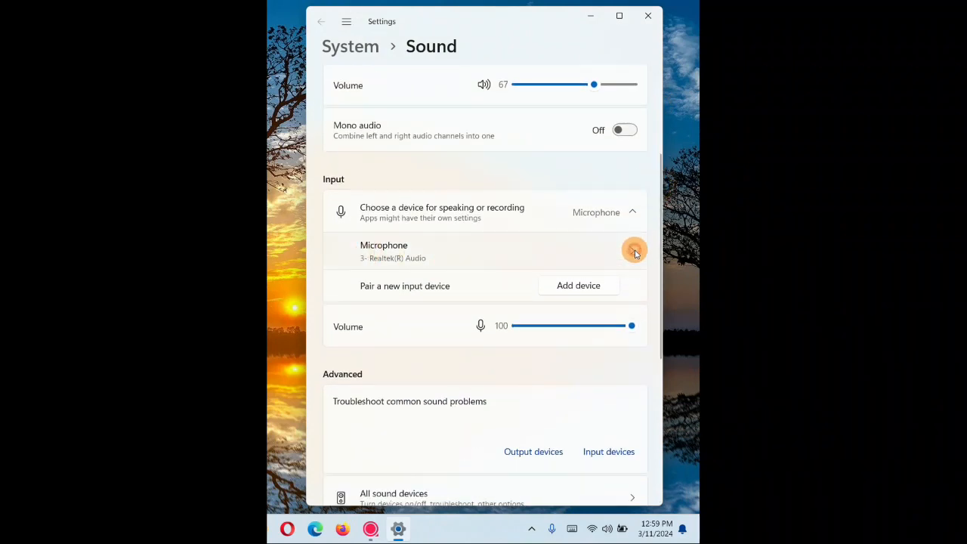
left_click(633, 251)
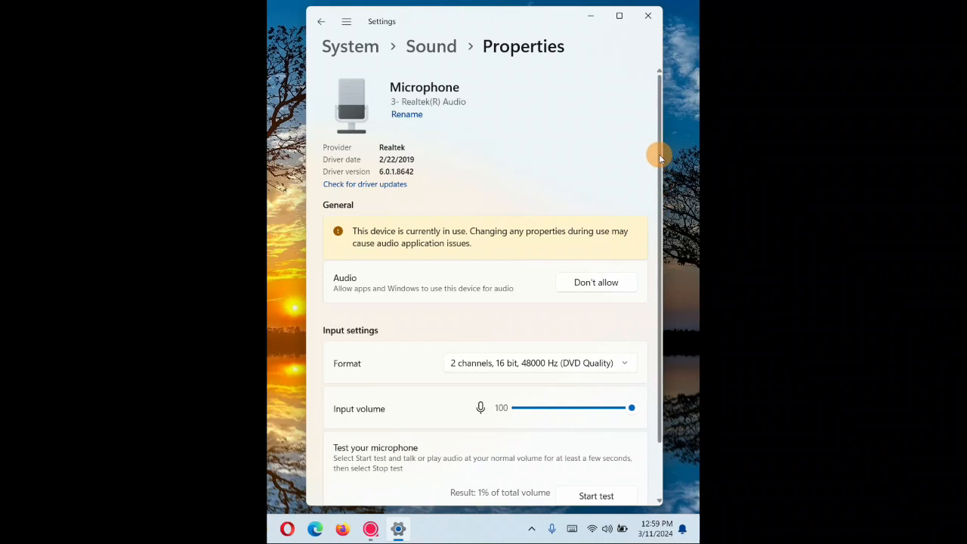
scroll("down", 3)
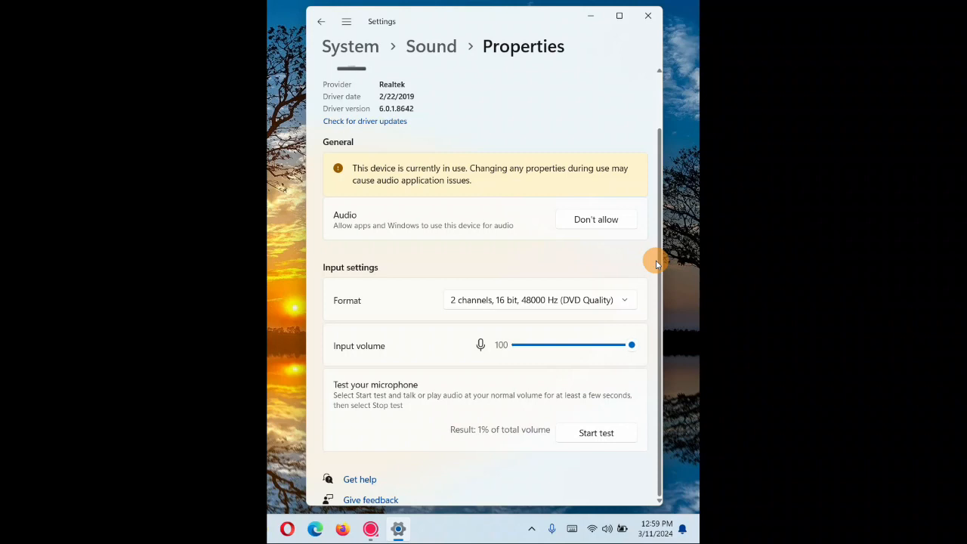
mouse_move(465, 435)
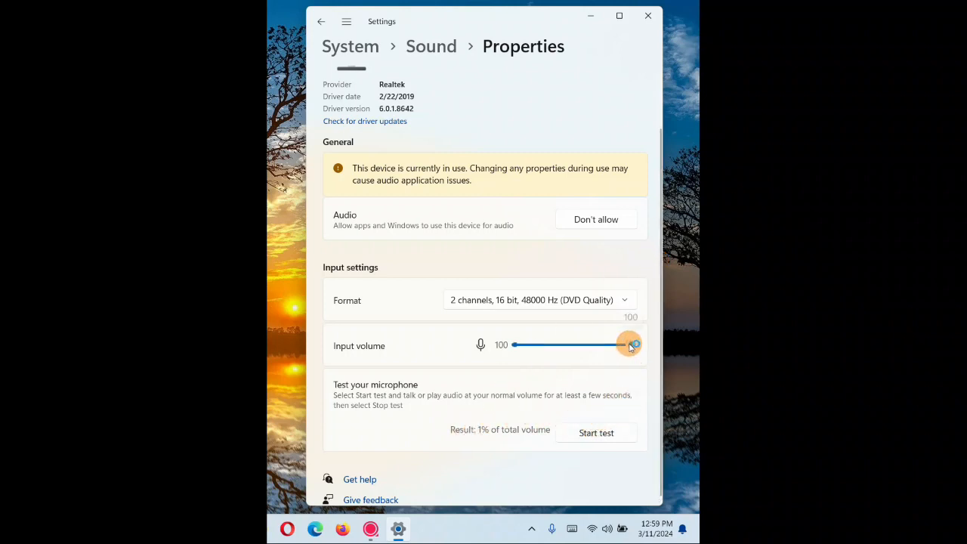
Leave microphone input volume at 100 and choose 2 channels, 24 bit, 48000 Hz Studio Quality
left_click_drag(629, 346, 557, 345)
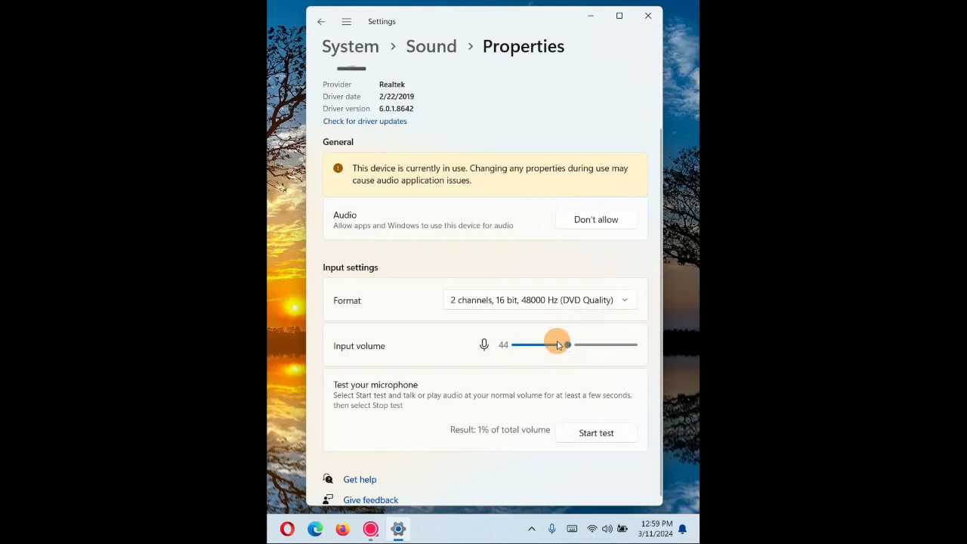
left_click_drag(557, 345, 585, 345)
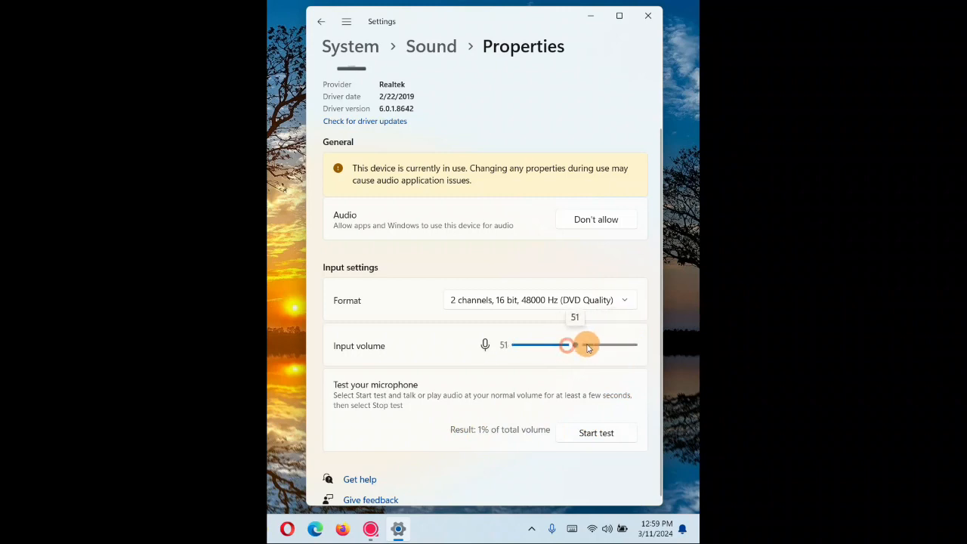
left_click_drag(576, 345, 631, 345)
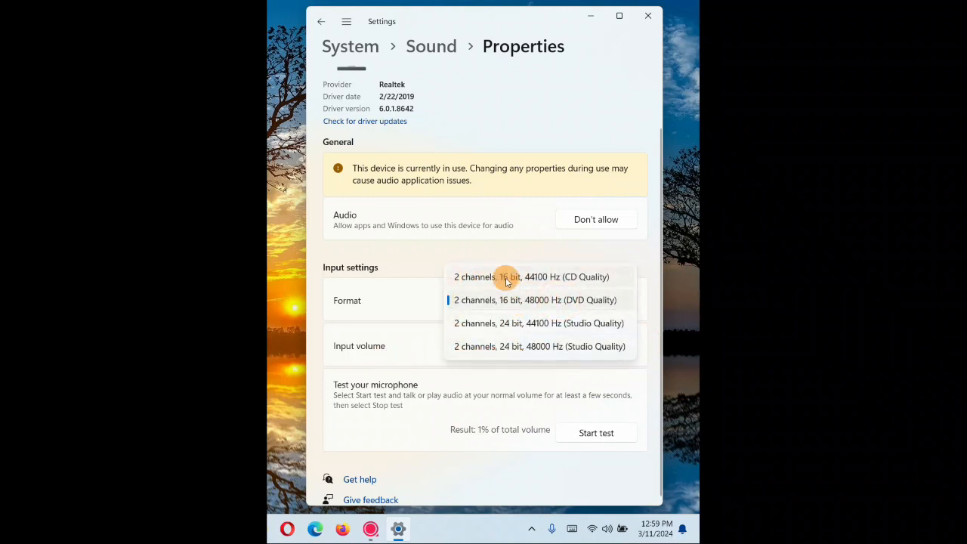
mouse_move(599, 346)
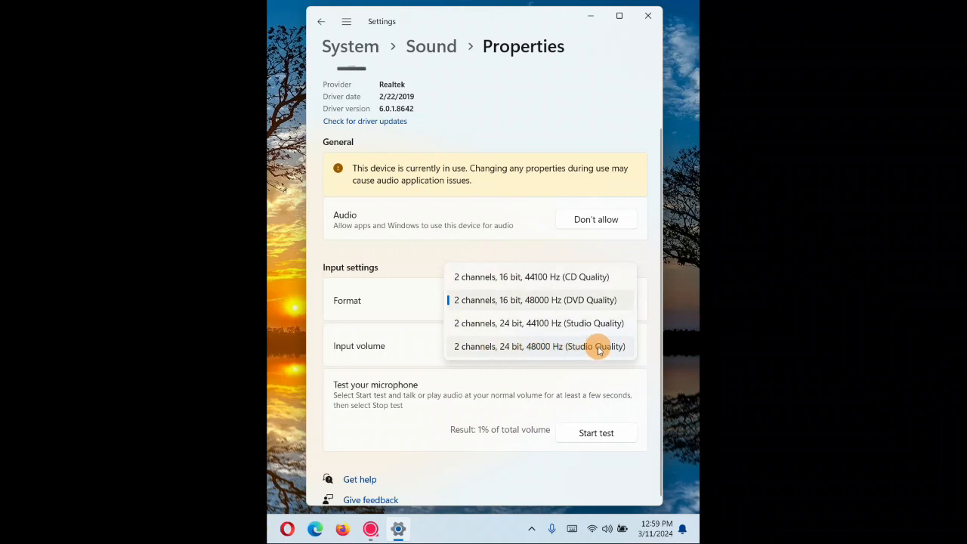
left_click(538, 346)
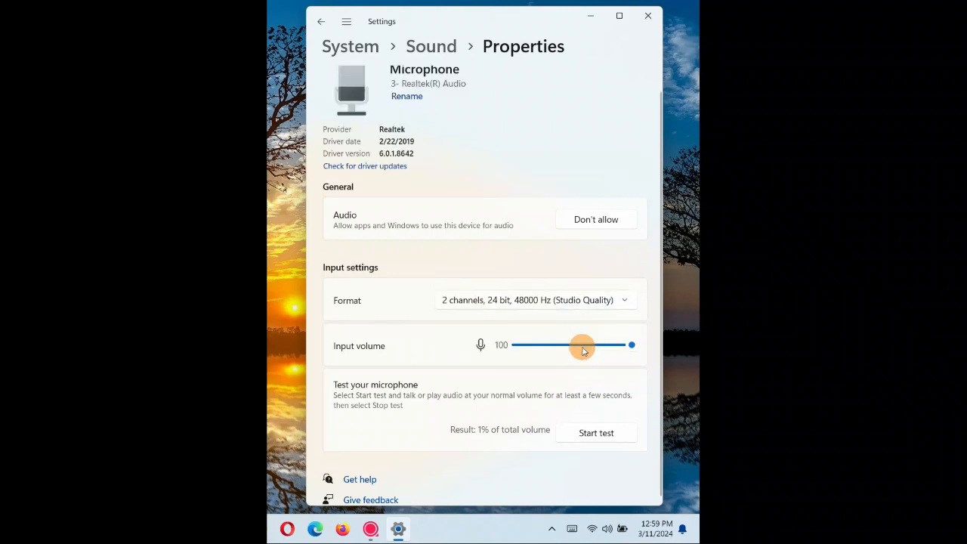
mouse_move(491, 323)
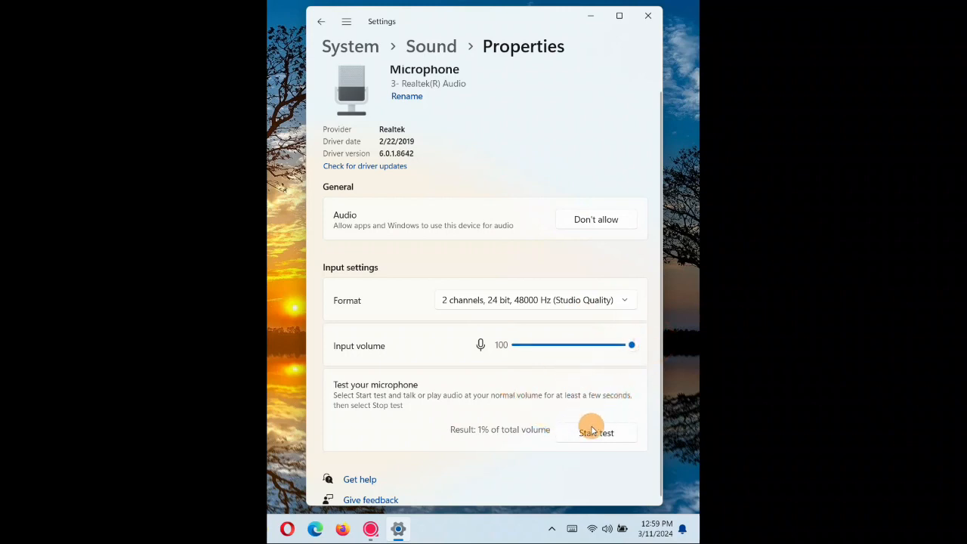
Run and stop the microphone test twice, ending at 7% of total volume
left_click(595, 432)
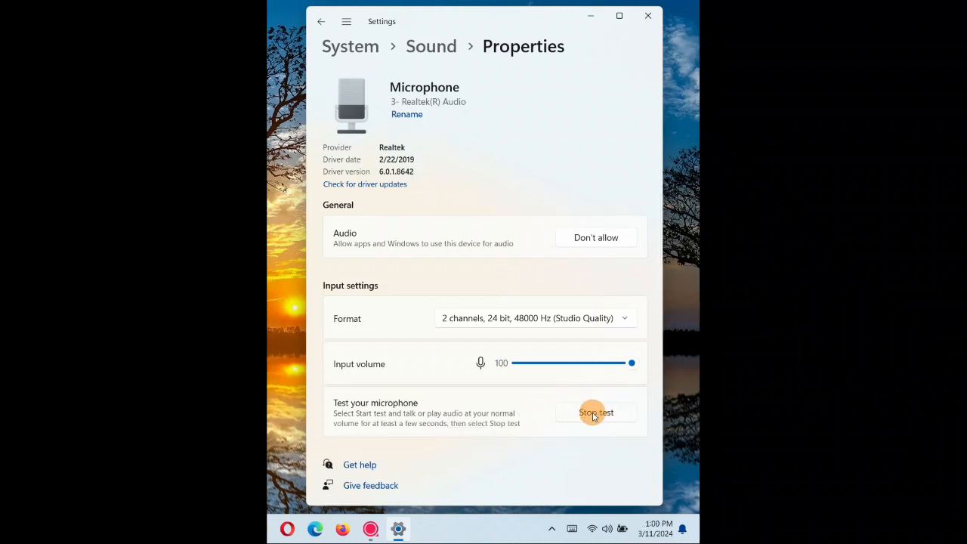
left_click(596, 411)
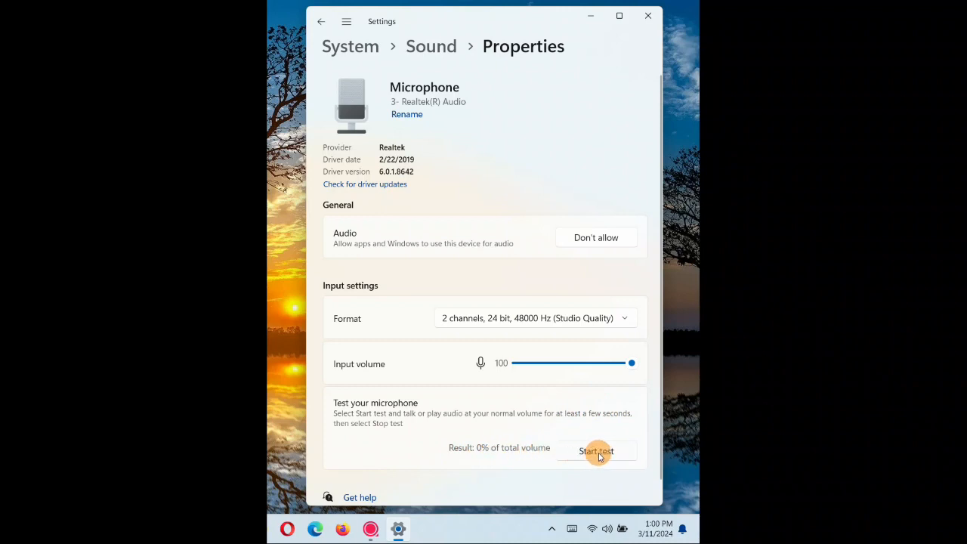
left_click(596, 451)
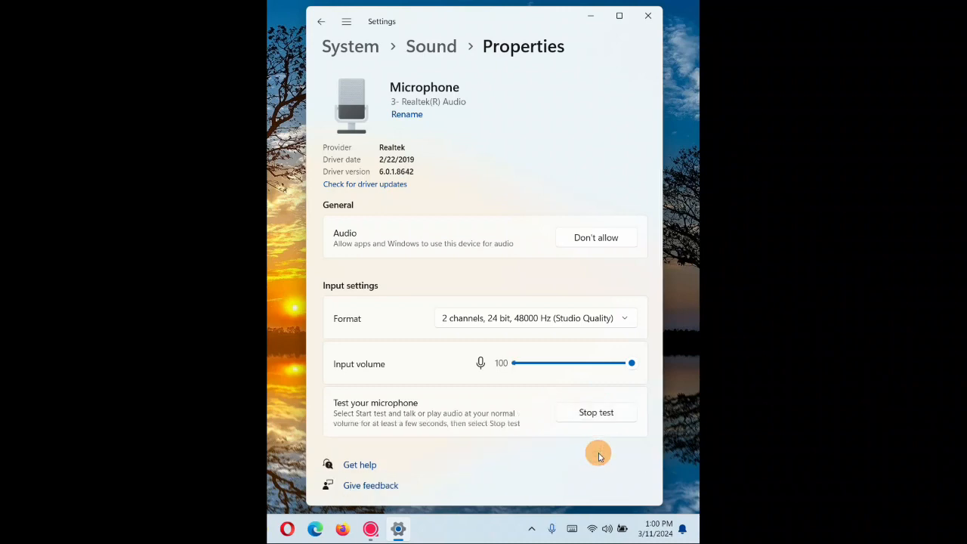
mouse_move(596, 413)
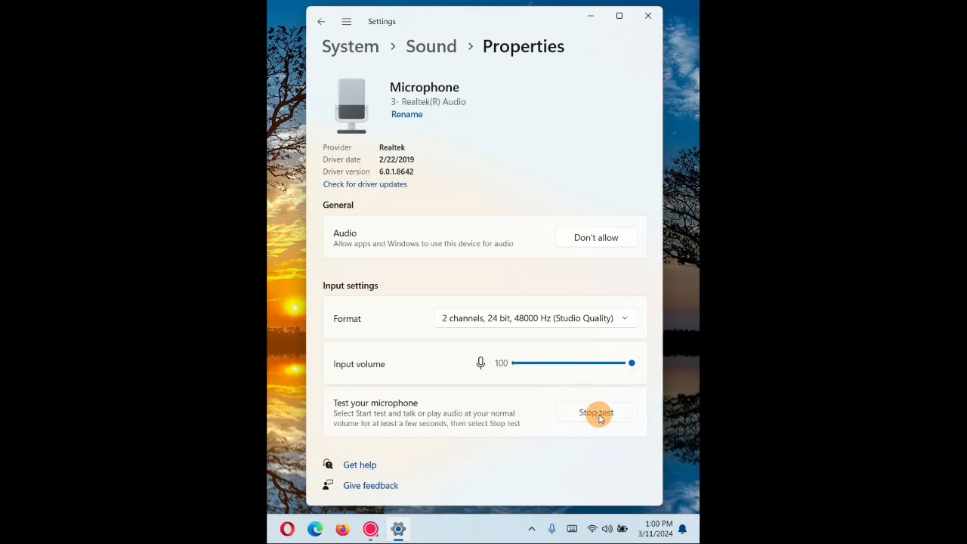
left_click(595, 412)
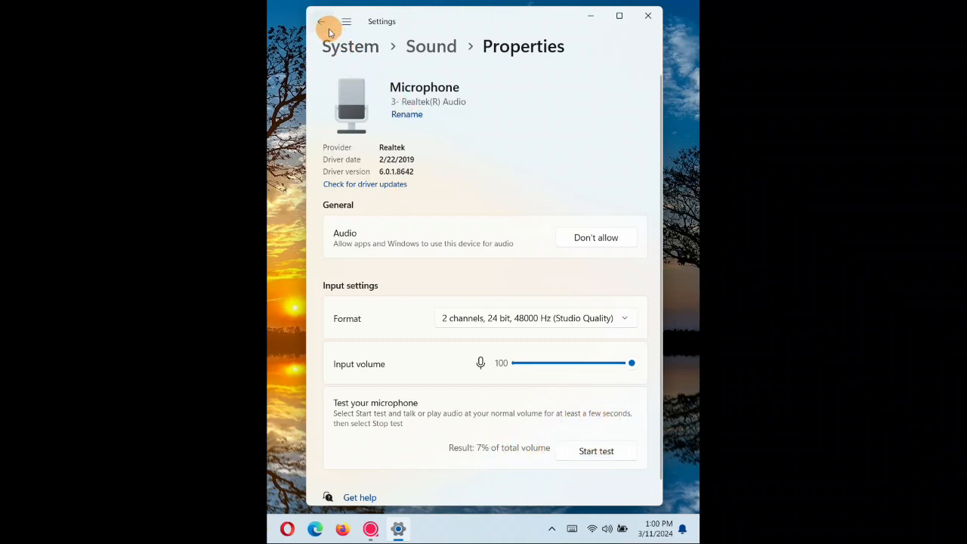
mouse_move(347, 21)
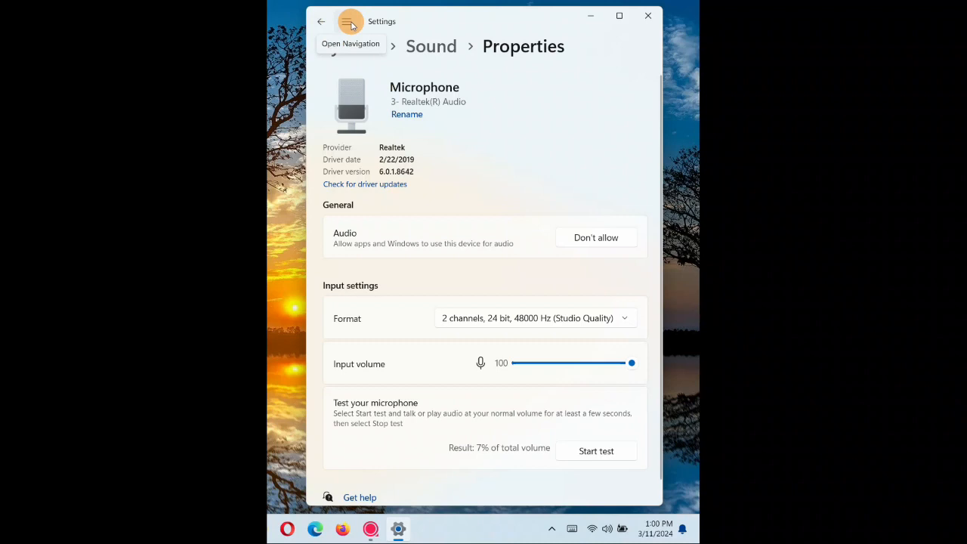
Go back to the Sound page and open More sound settings from the Advanced section
left_click(320, 21)
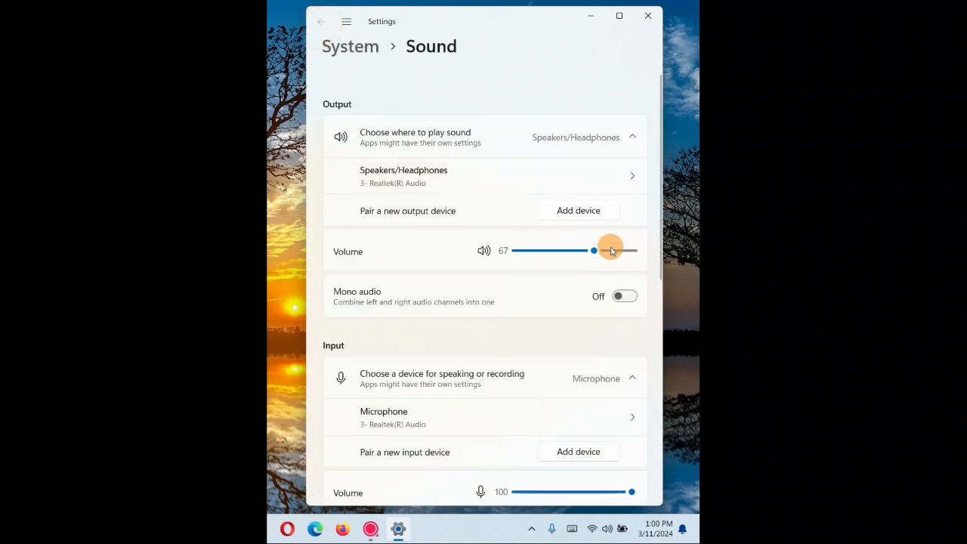
scroll("down", 3)
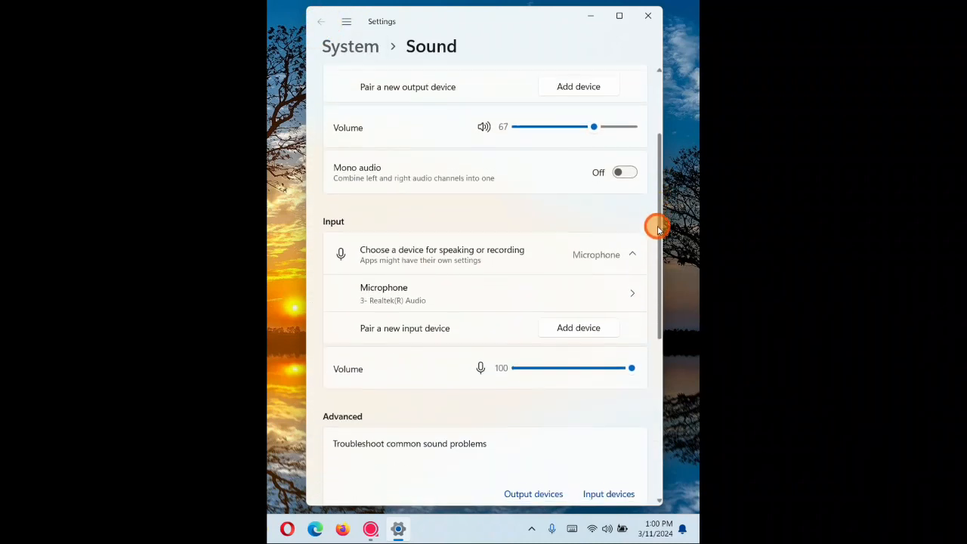
scroll("down", 3)
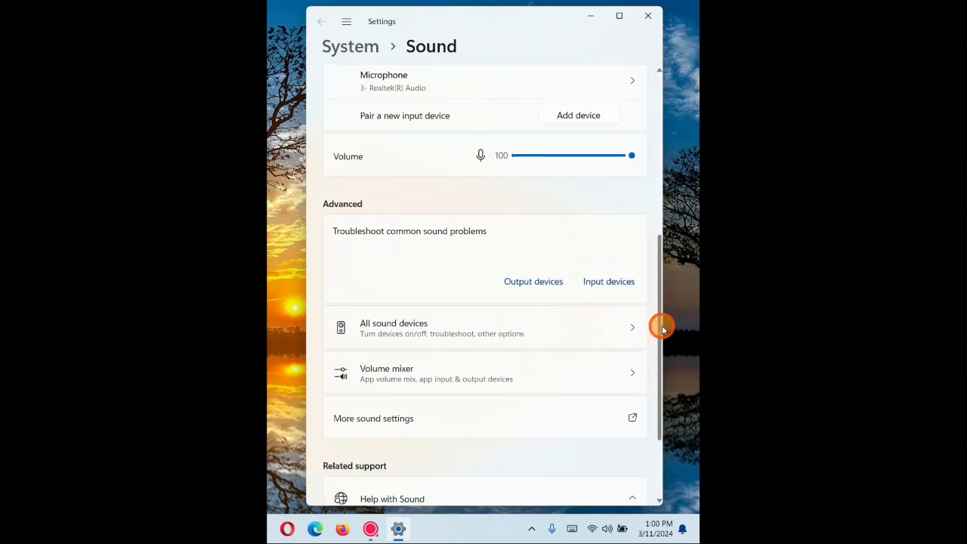
scroll("down", 3)
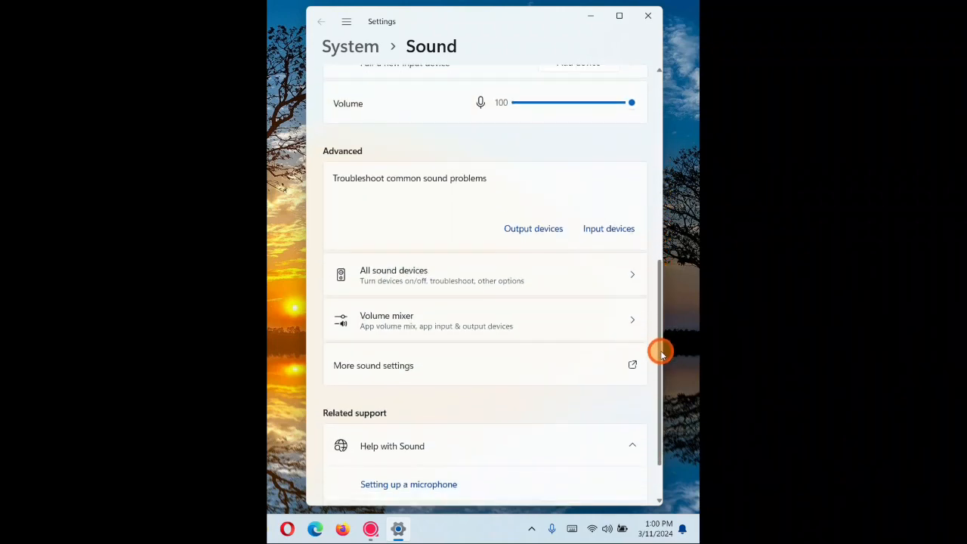
scroll("down", 3)
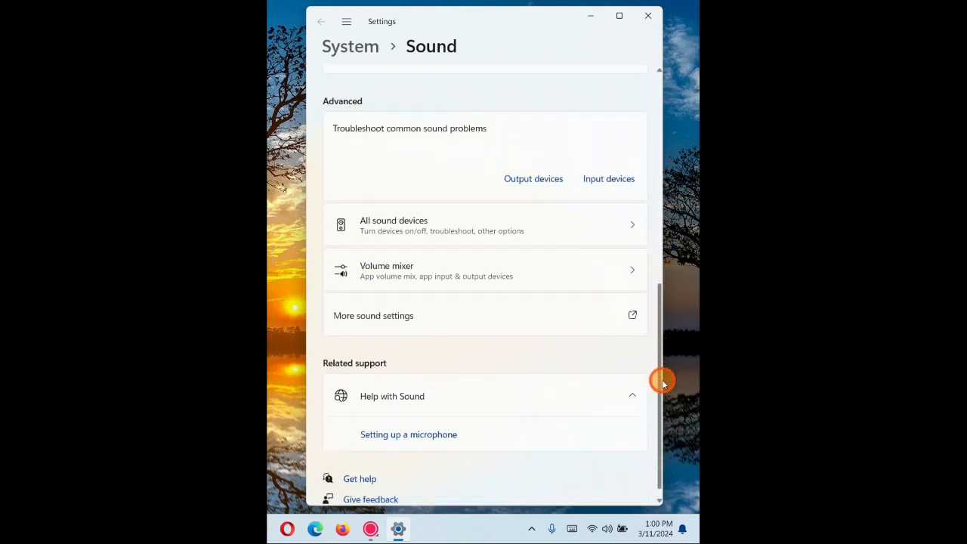
scroll("up", 3)
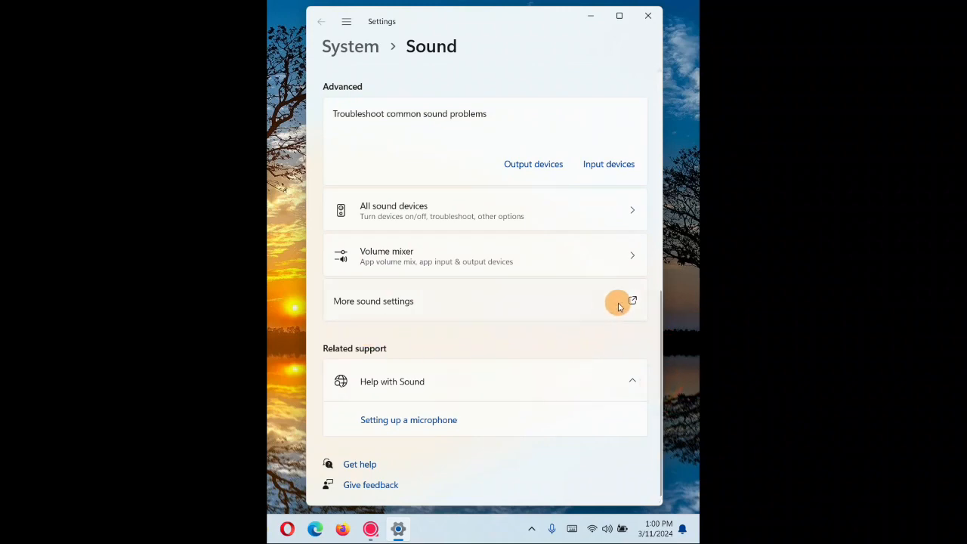
mouse_move(340, 238)
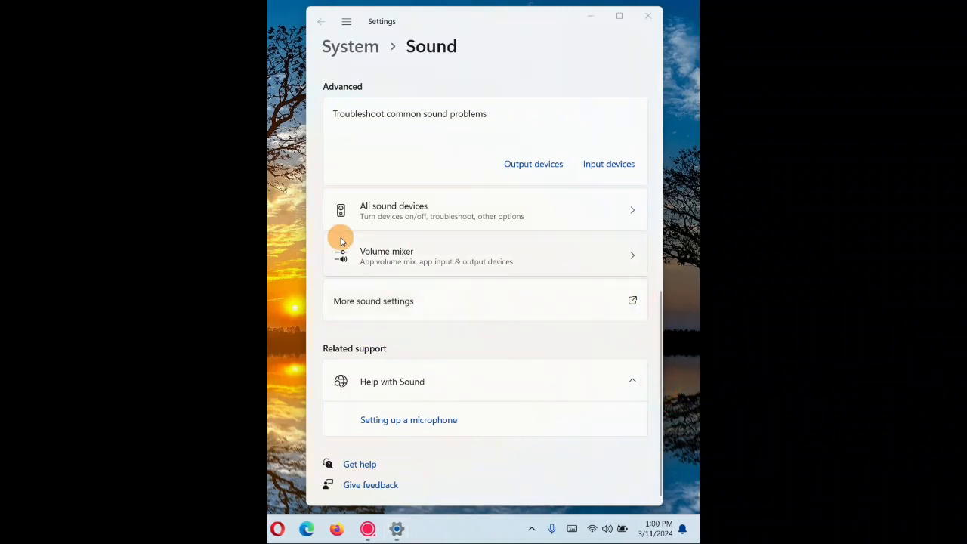
left_click(373, 301)
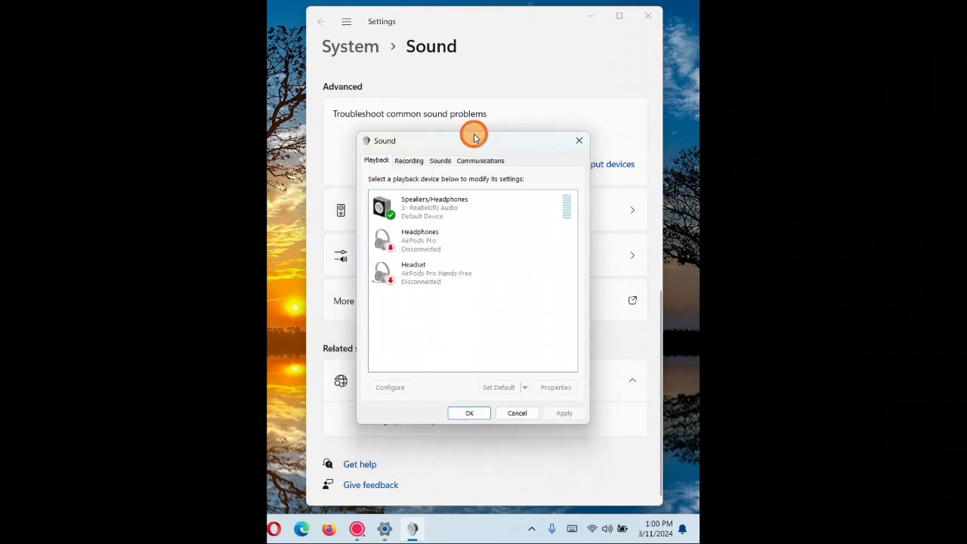
Enable both Exclusive Mode options in the Realtek microphone's Recording properties and apply
left_click(408, 160)
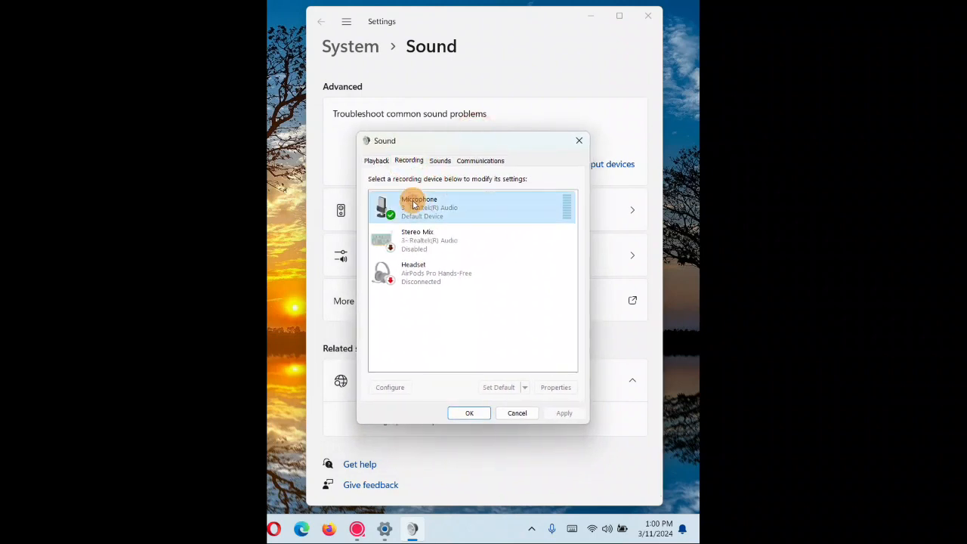
left_click(419, 207)
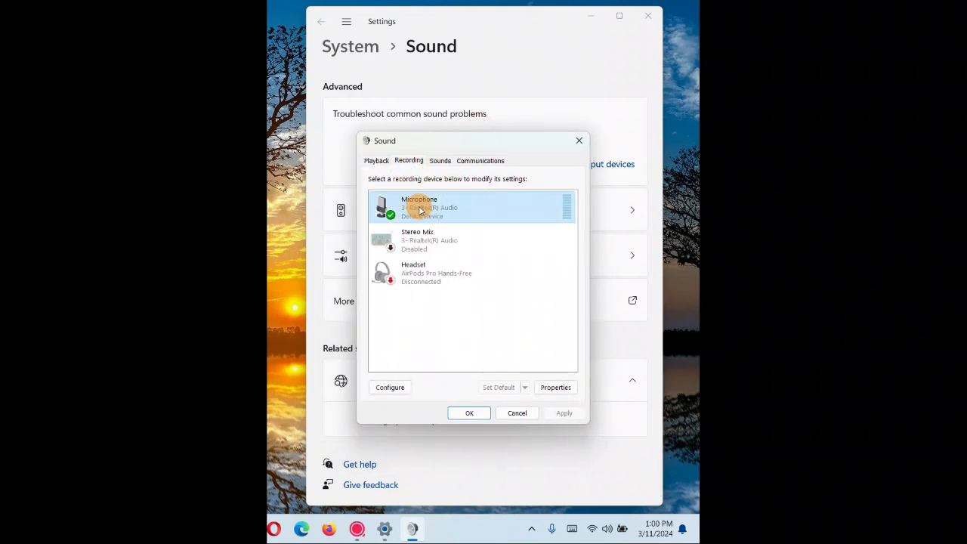
left_click(555, 387)
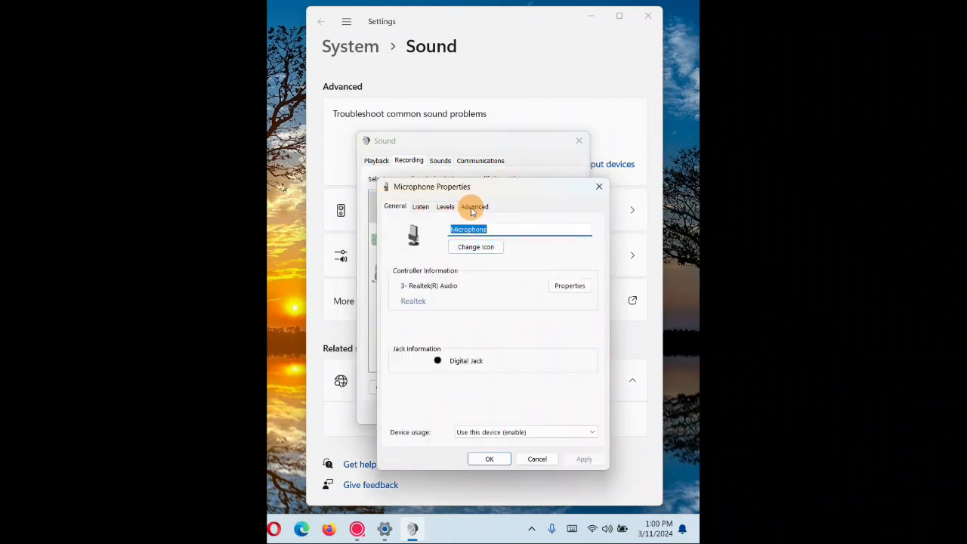
left_click(474, 205)
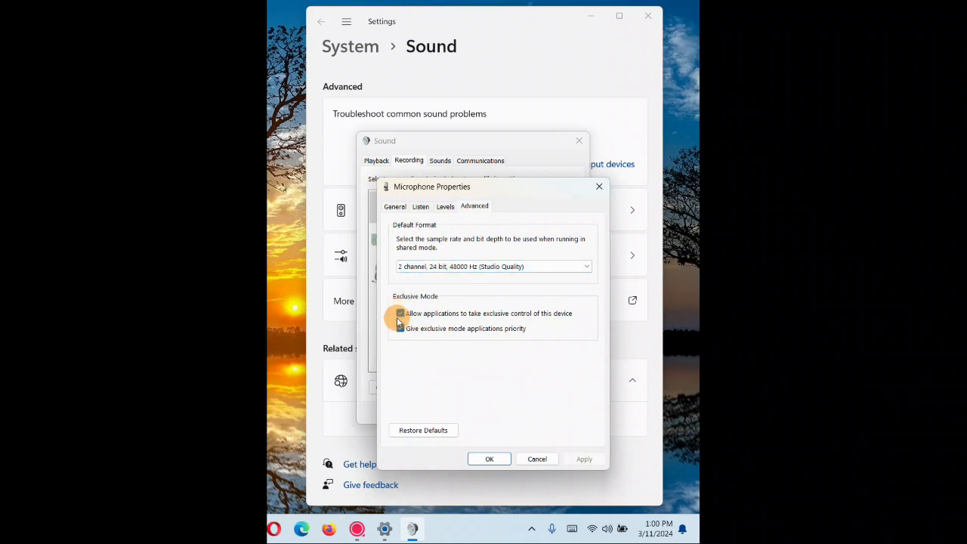
left_click(400, 313)
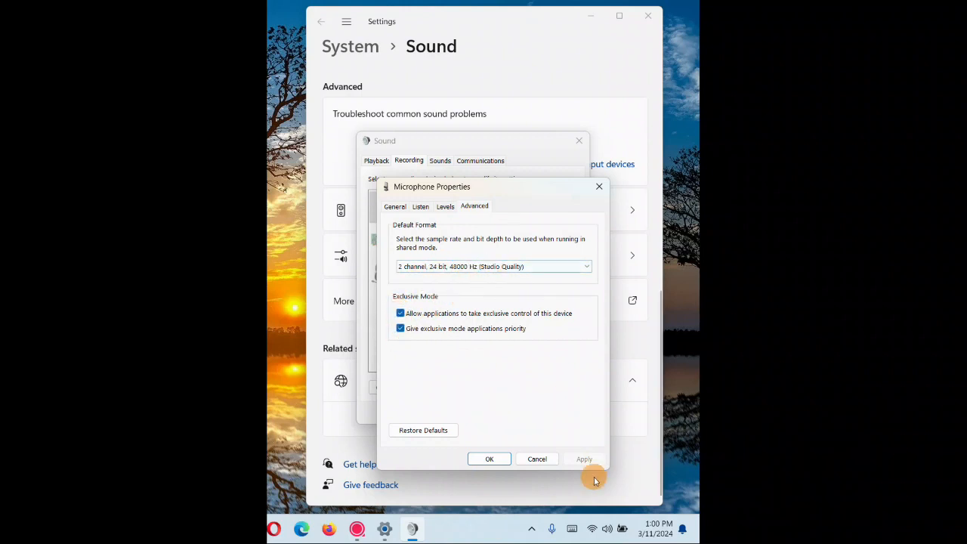
mouse_move(430, 224)
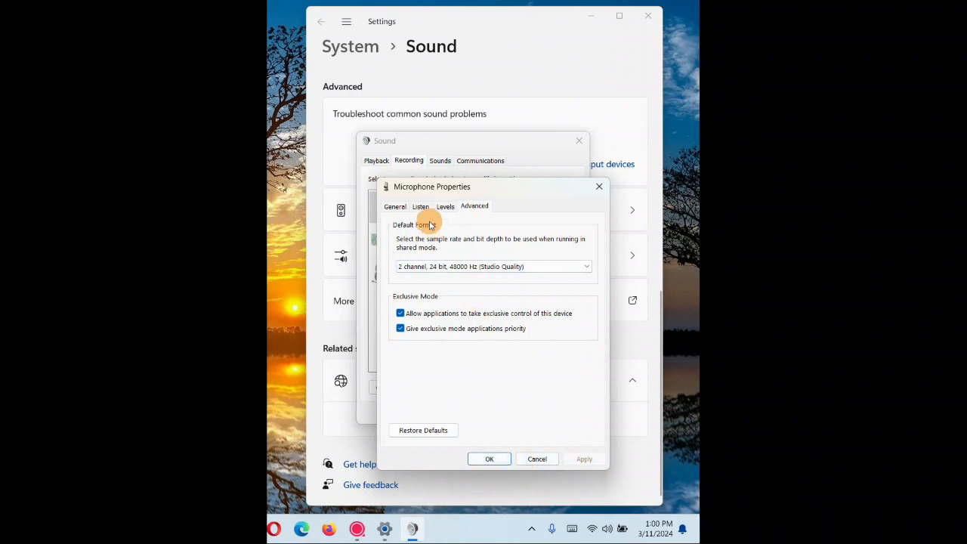
Set Microphone Boost to +30.0 dB on the Levels tab and close both Sound dialogs
left_click(444, 206)
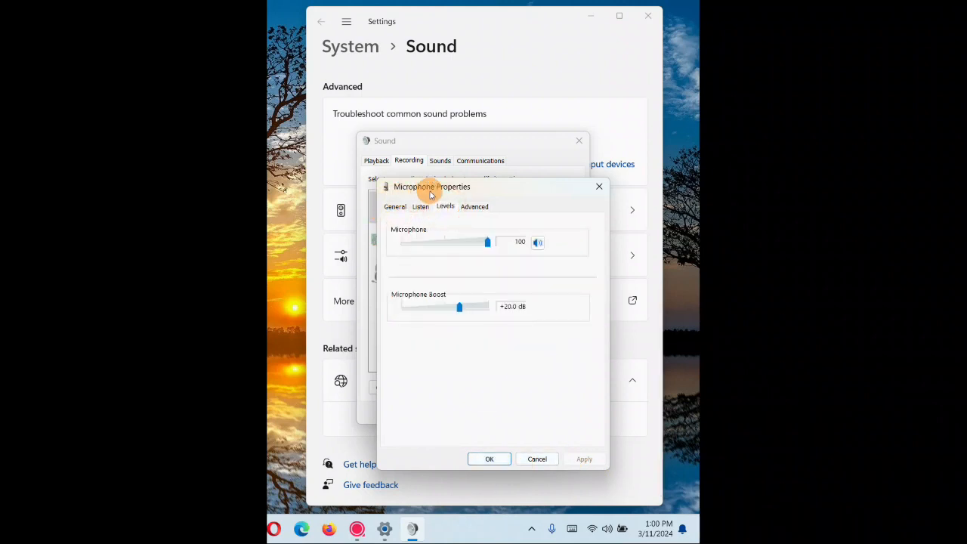
mouse_move(423, 230)
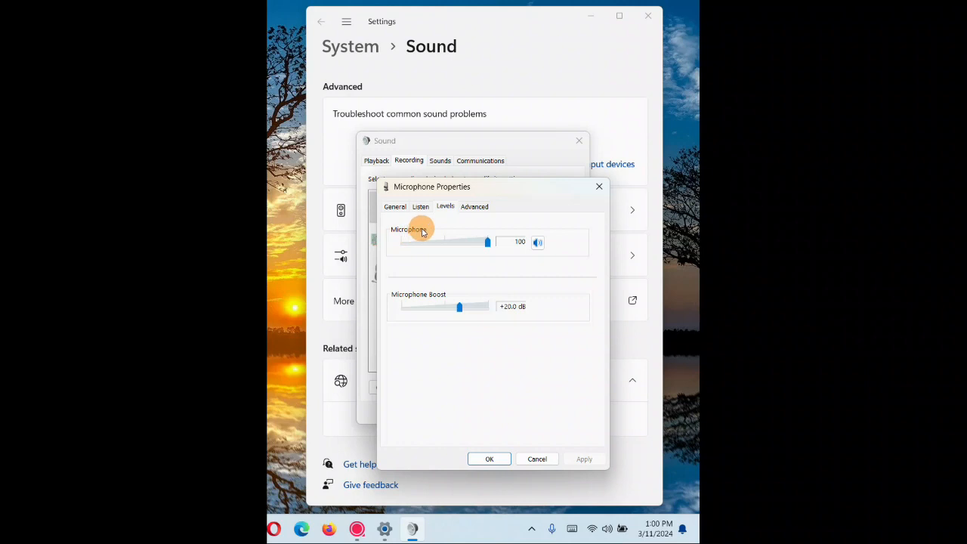
mouse_move(399, 302)
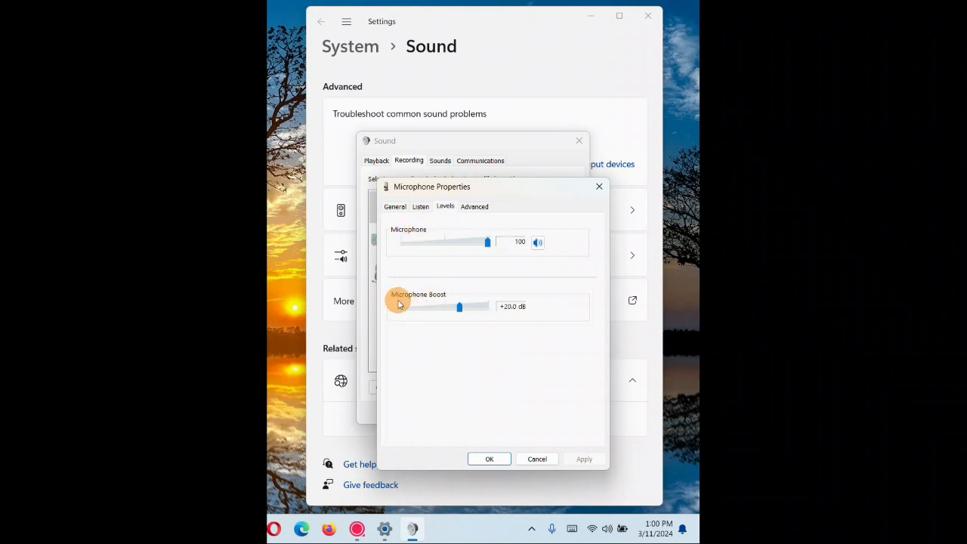
left_click_drag(460, 306, 488, 306)
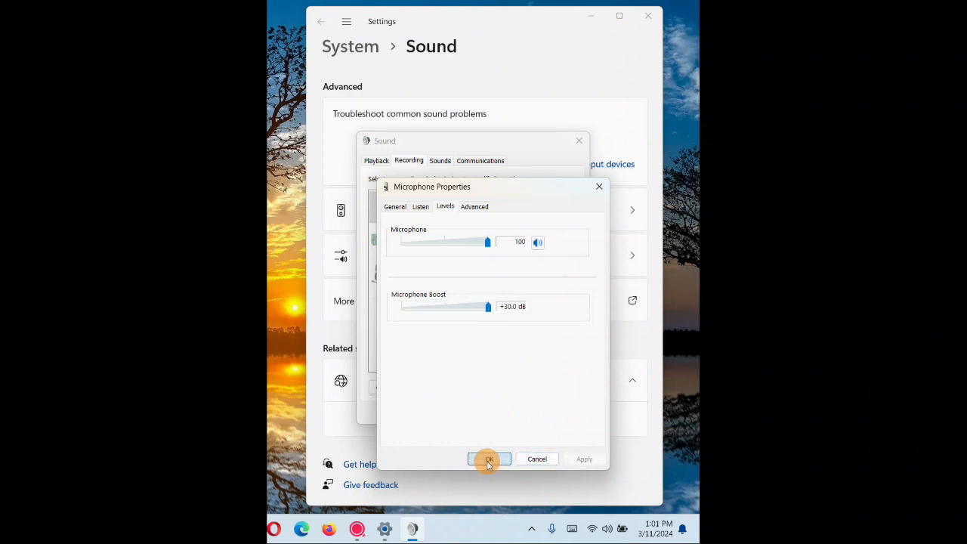
left_click(488, 459)
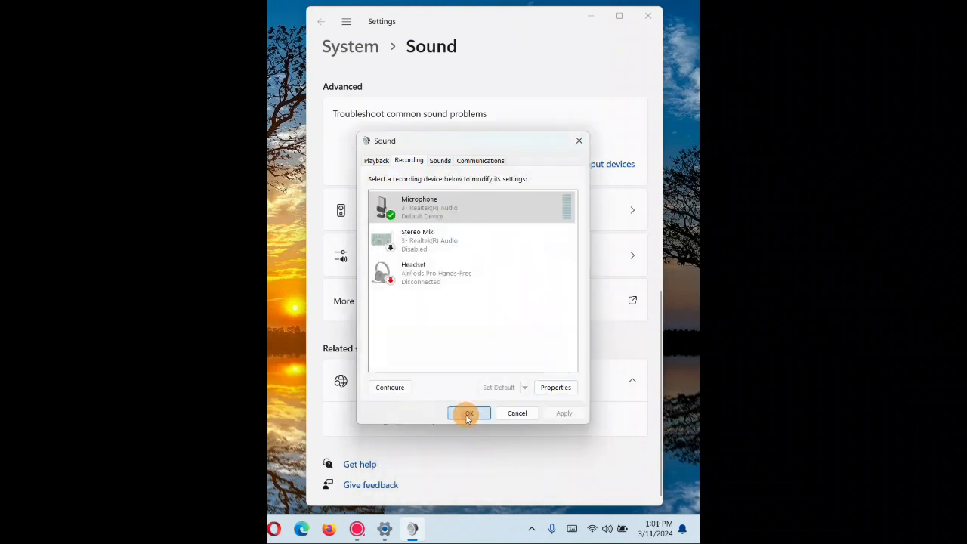
left_click(469, 412)
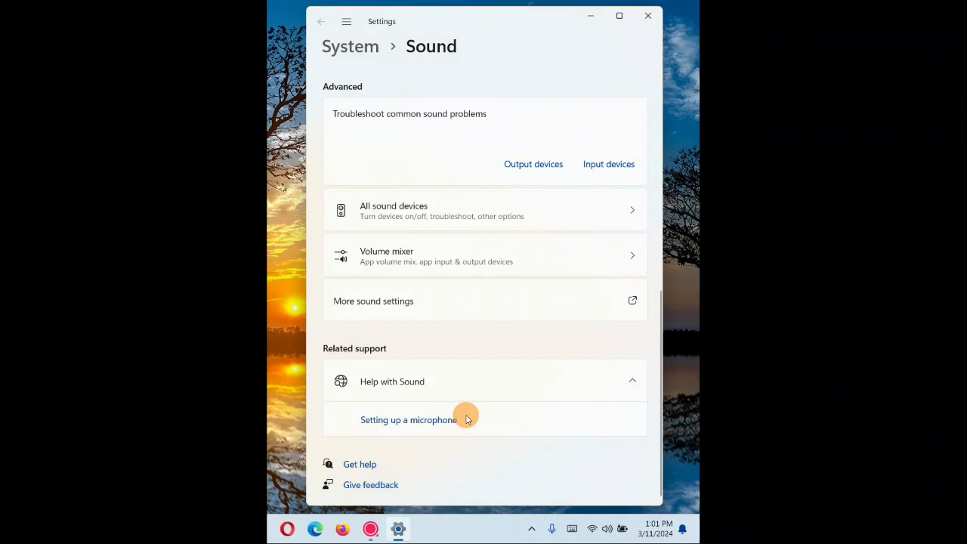
mouse_move(360, 83)
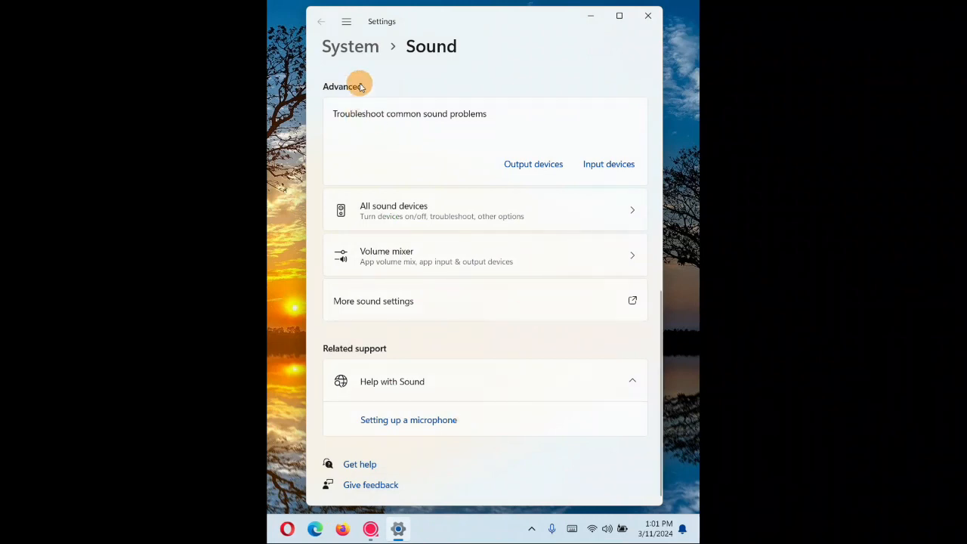
Switch Settings to the Windows Update section, which reports the PC is up to date
left_click(346, 21)
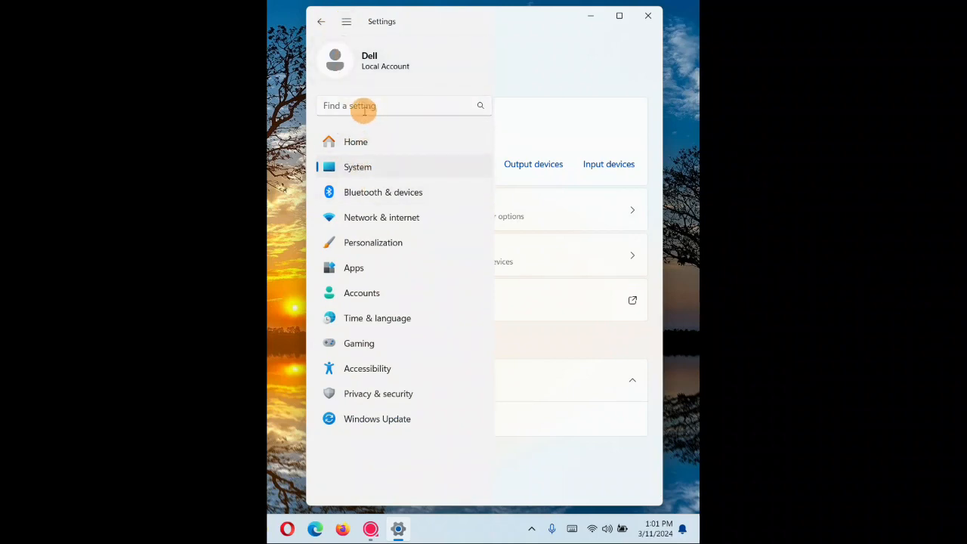
left_click(377, 418)
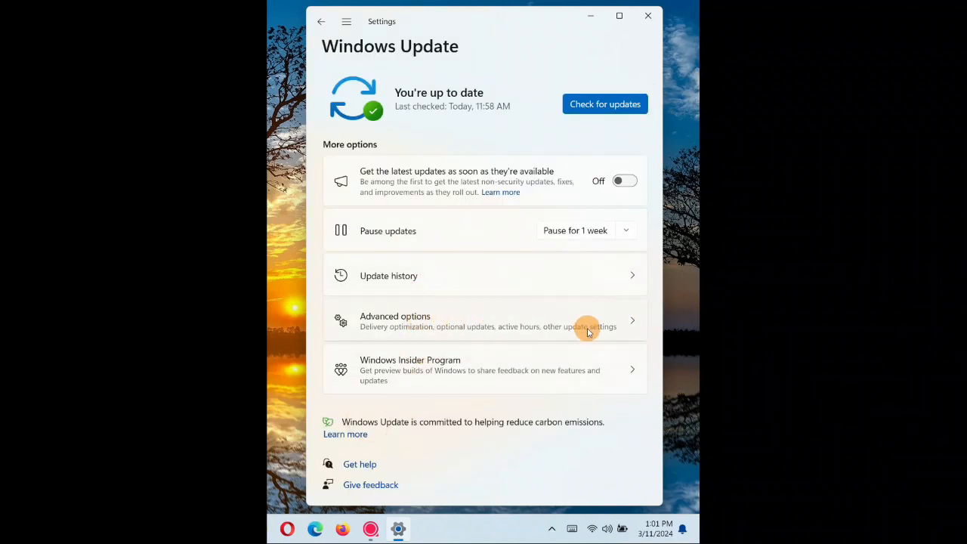
Open Update history and scroll down past the installed quality, driver and definition updates
left_click(389, 275)
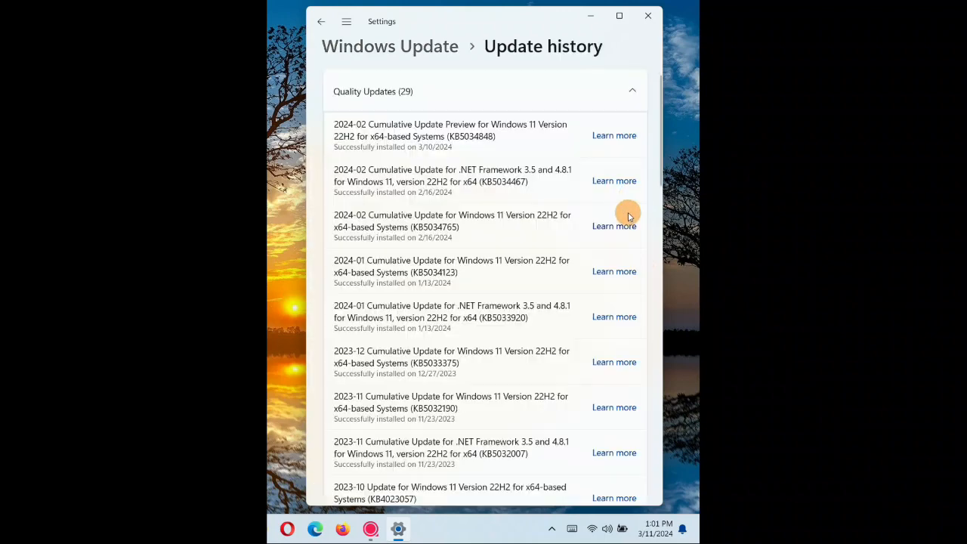
scroll("down", 3)
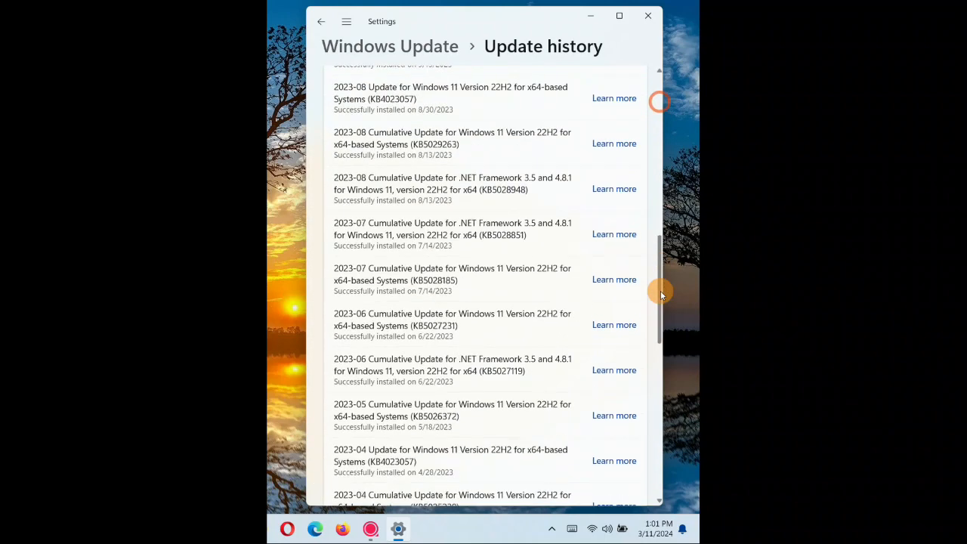
scroll("down", 3)
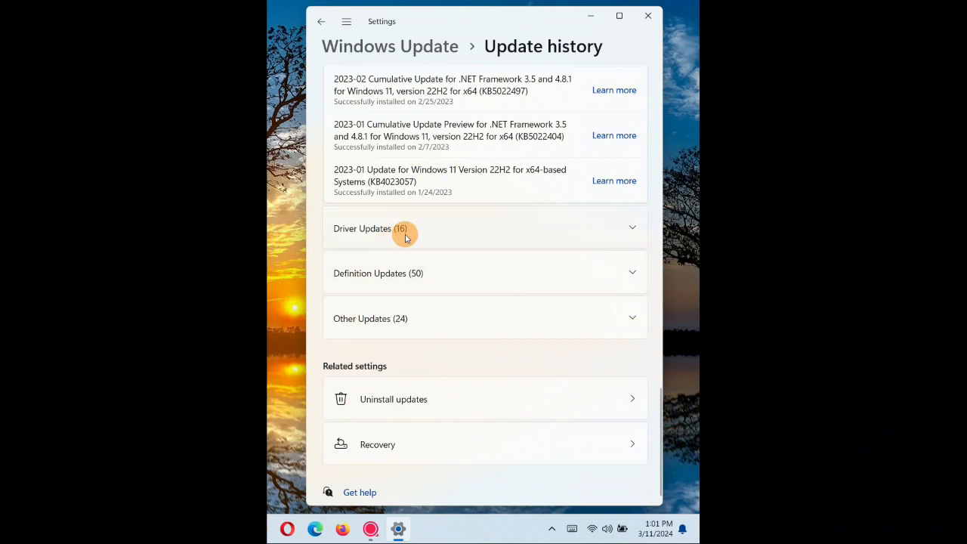
mouse_move(611, 399)
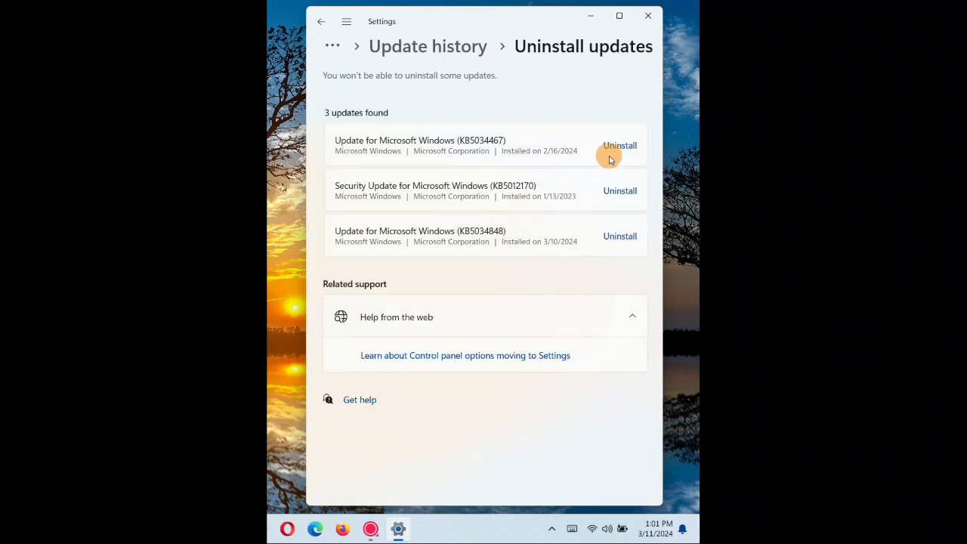
Uninstall updates KB5034467, KB5012170 and KB5034848, confirming each removal
left_click(619, 145)
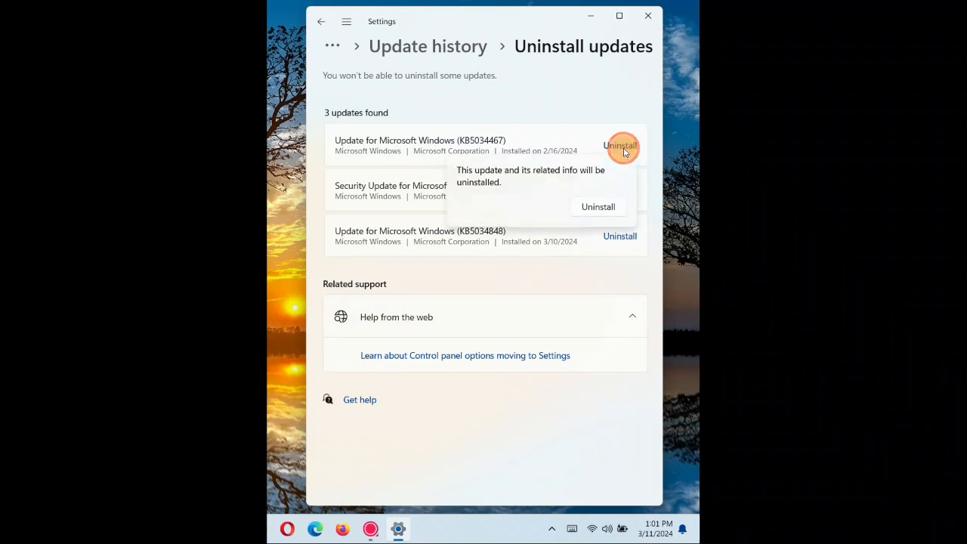
left_click(598, 206)
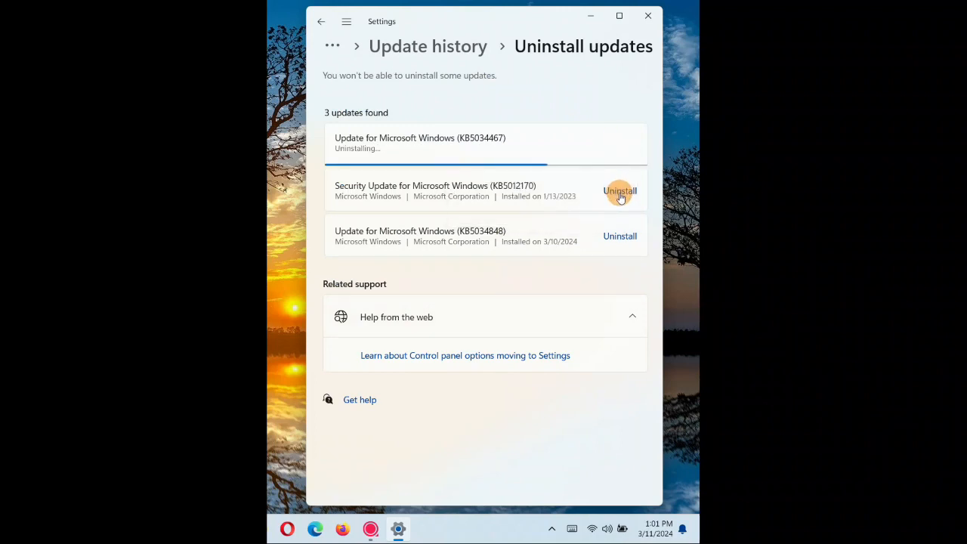
left_click(619, 190)
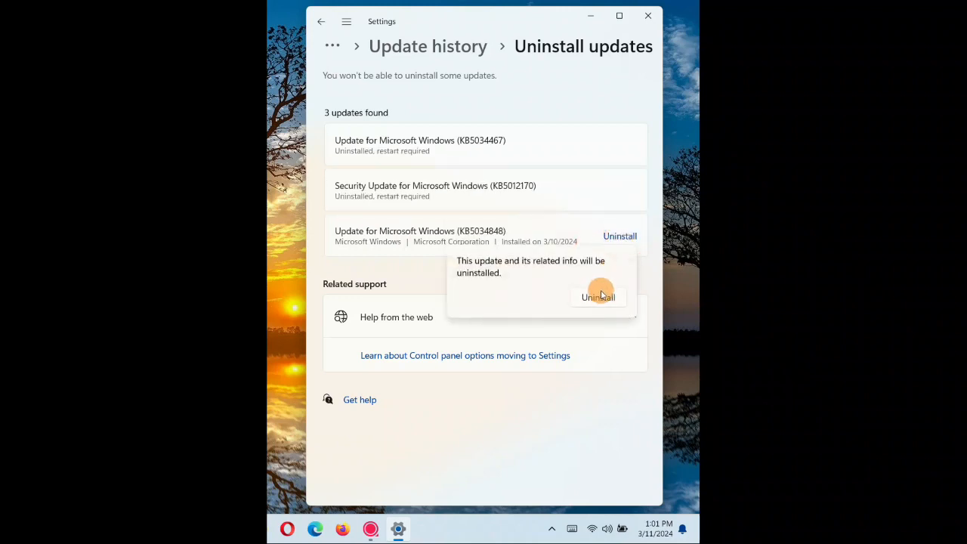
left_click(597, 296)
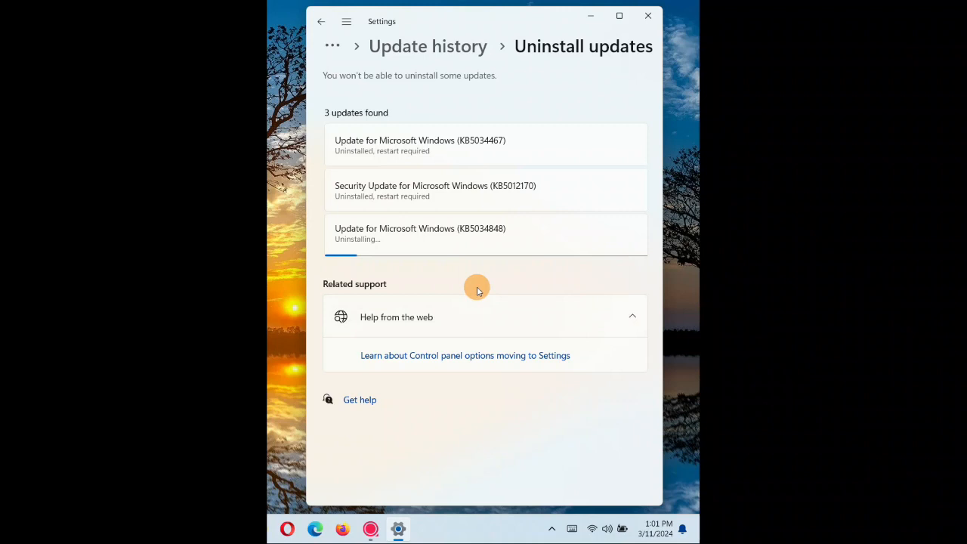